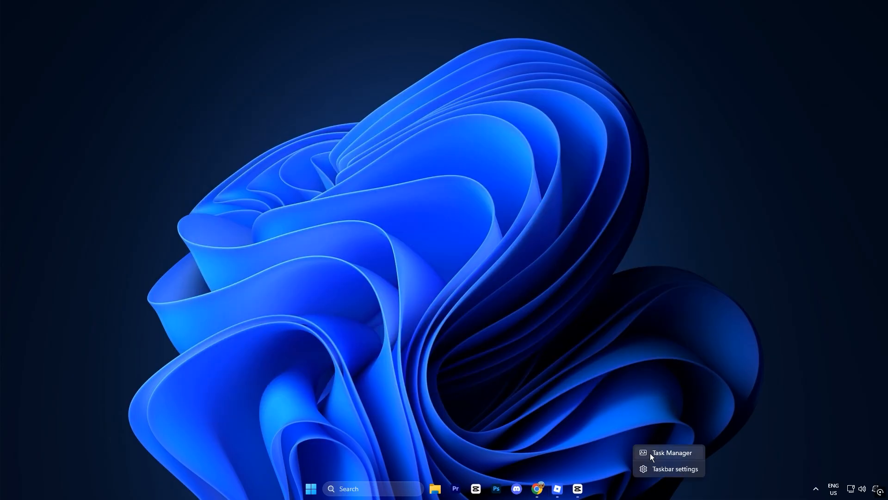
Step: Show the Details process list in Task Manager and scroll to RobloxPlayerBeta.exe
click(670, 452)
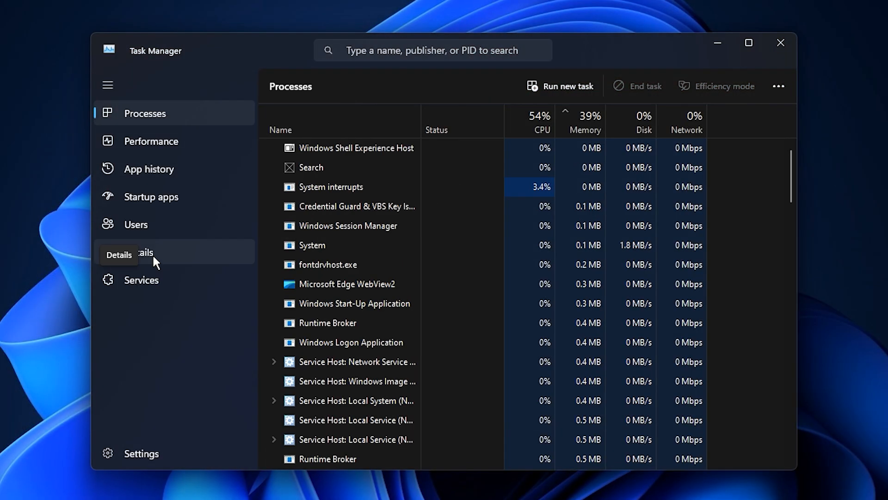
click(138, 251)
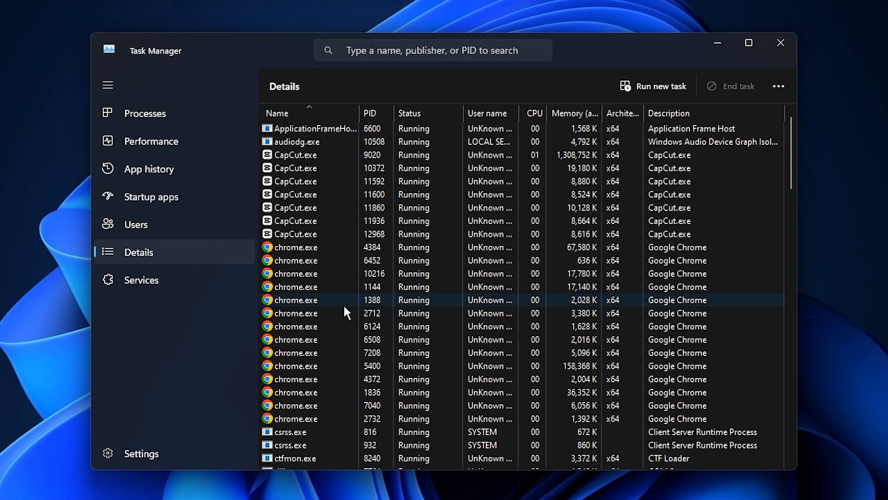
scroll(down, 3)
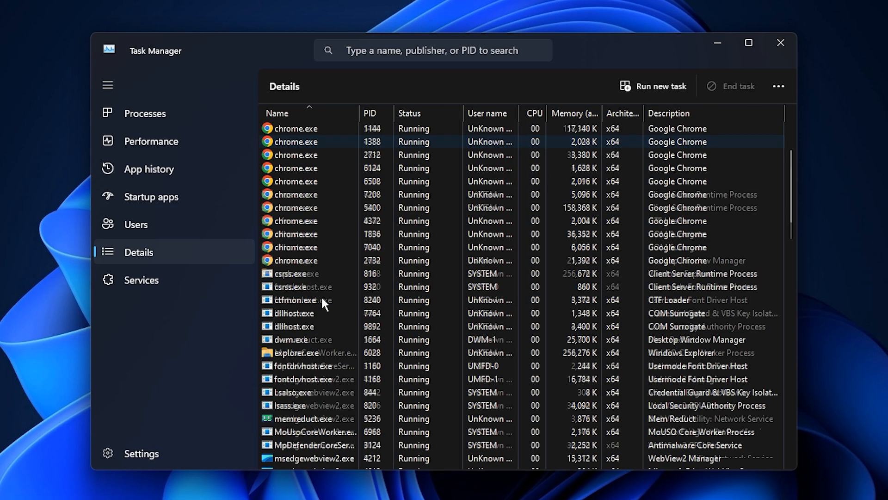
scroll(down, 3)
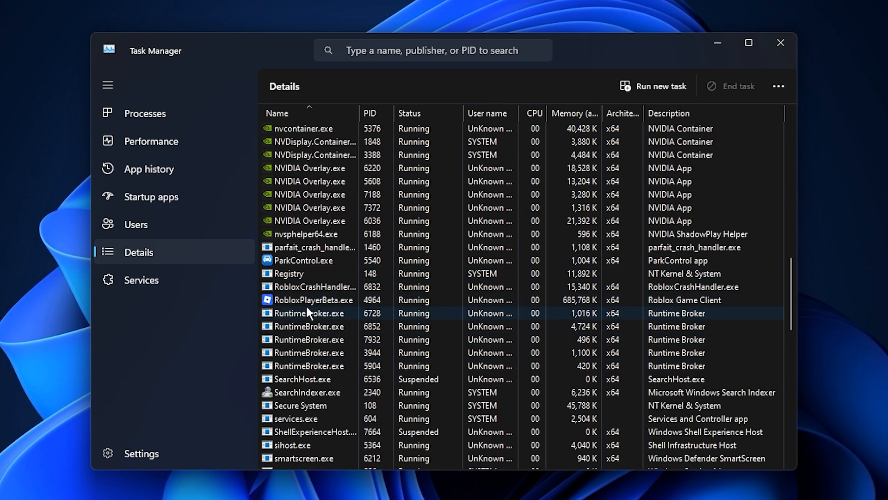
Step: Exclude CPU 0 and CPU 1 from RobloxPlayerBeta.exe's processor affinity and confirm it
click(312, 299)
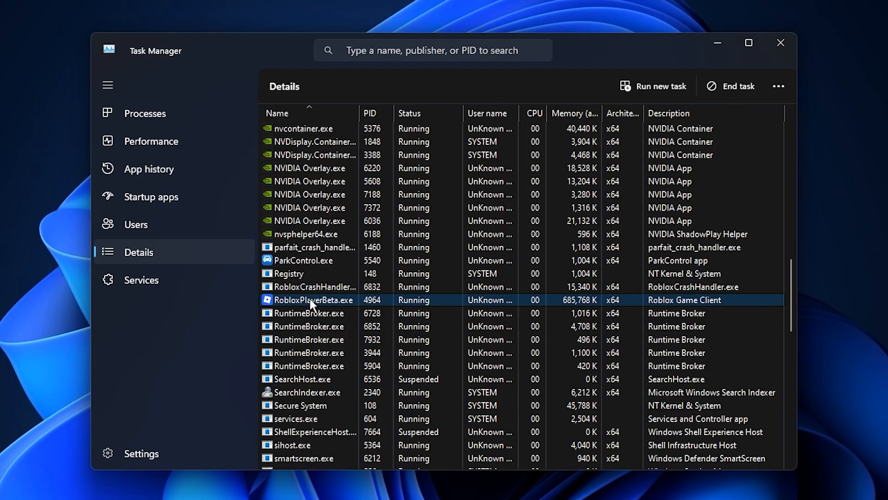
right_click(311, 300)
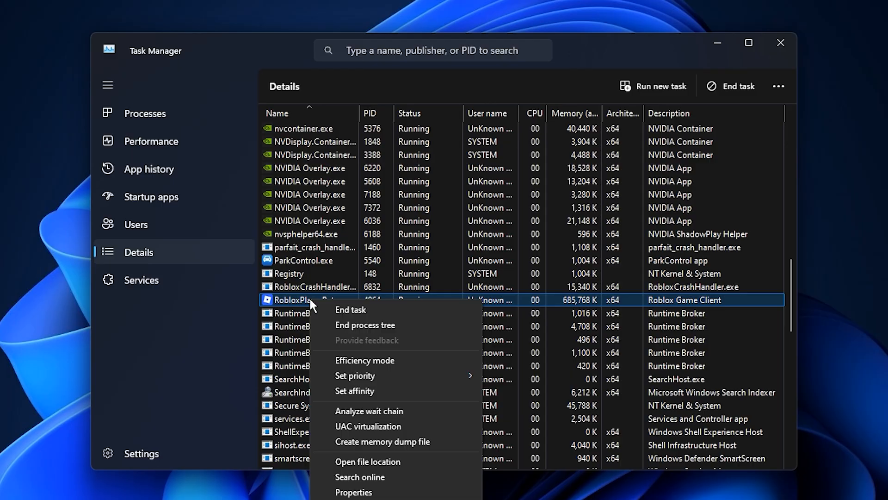
click(347, 390)
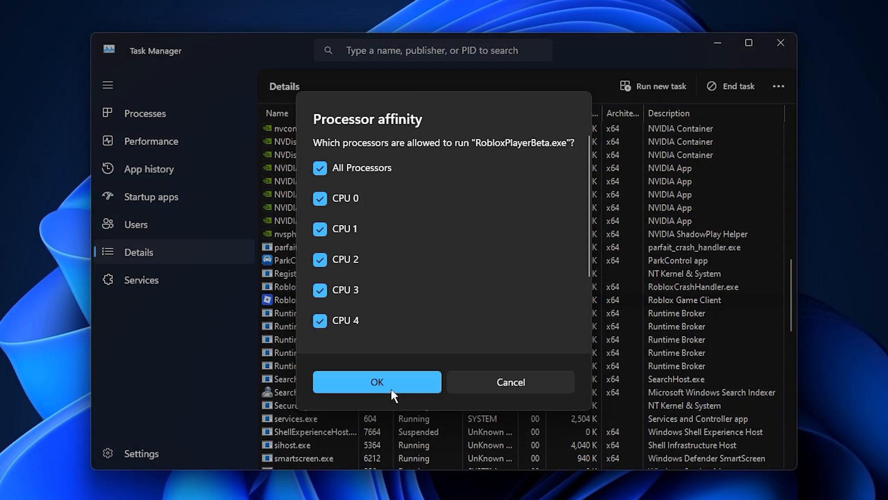
mouse_move(395, 256)
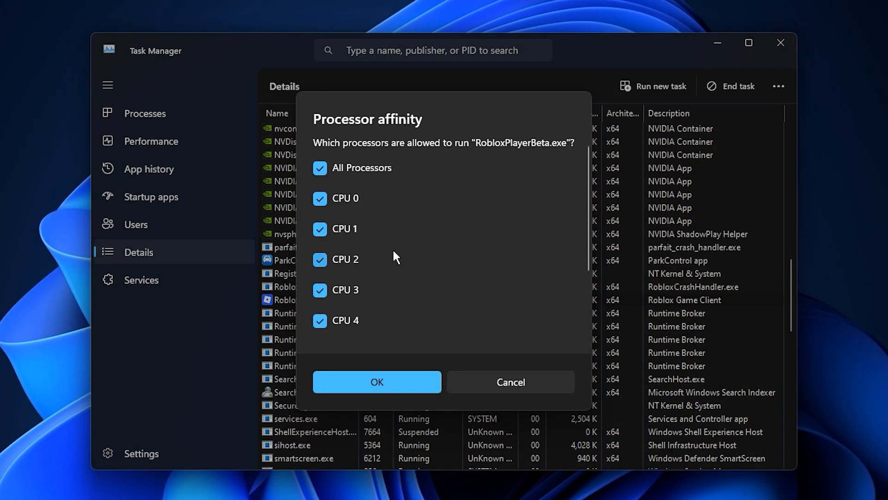
mouse_move(344, 259)
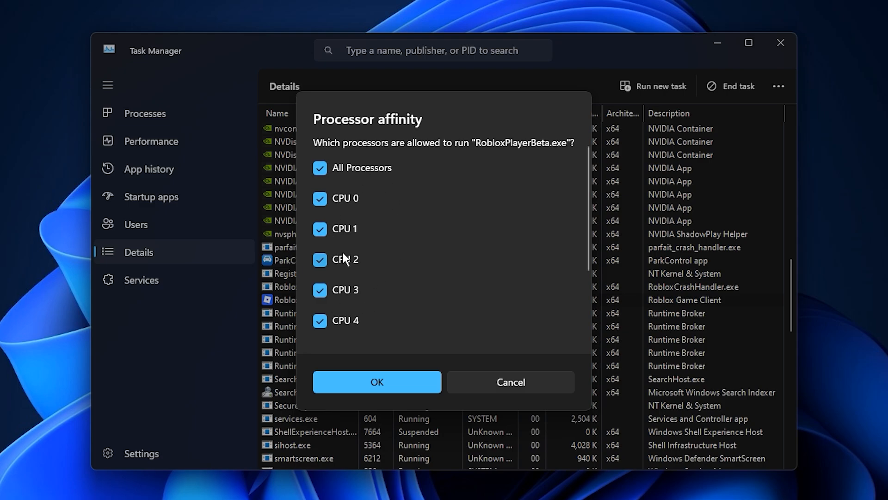
scroll(down, 3)
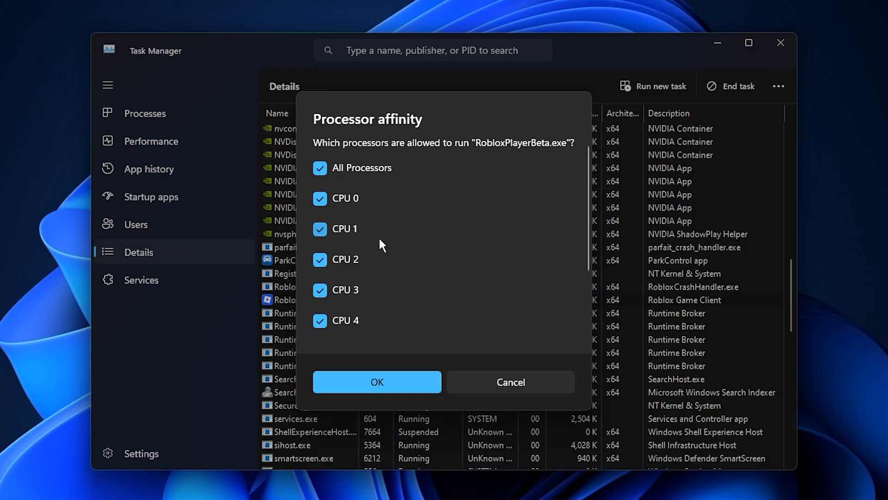
mouse_move(378, 281)
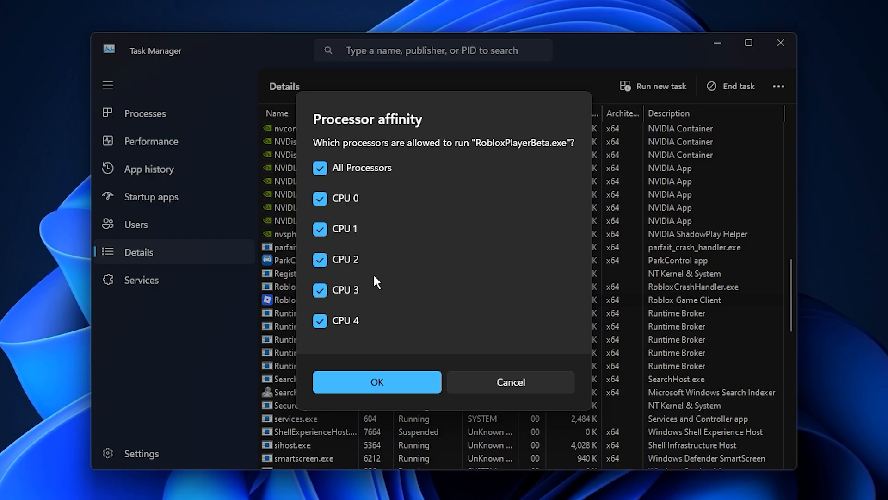
mouse_move(390, 299)
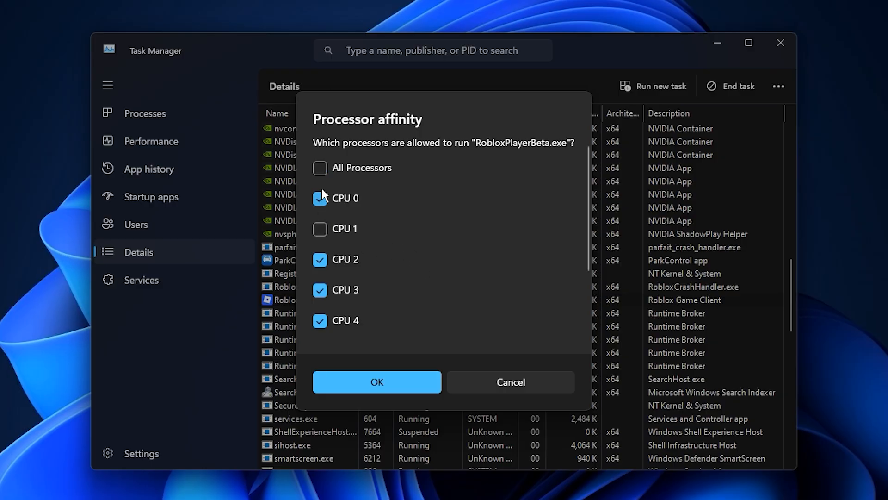
click(319, 198)
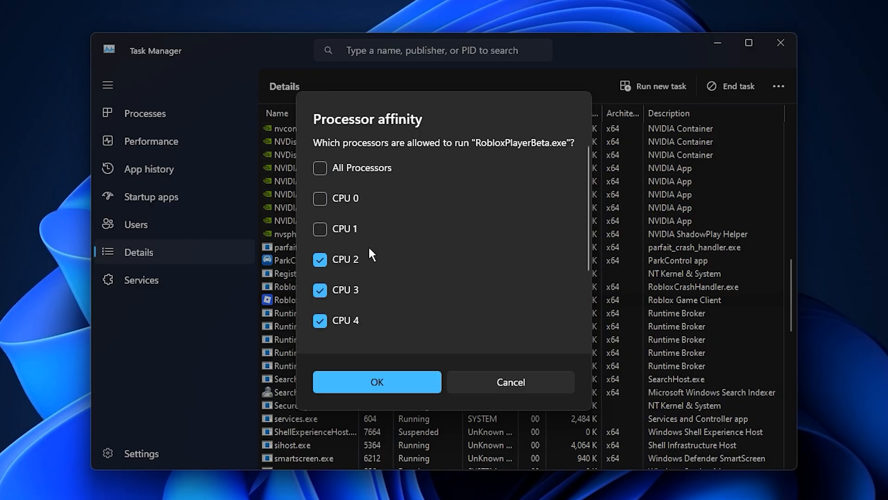
scroll(down, 3)
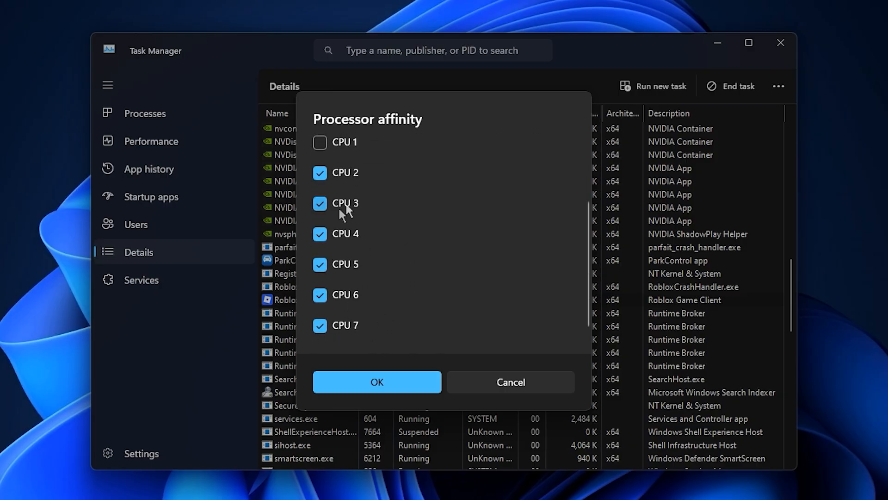
mouse_move(422, 275)
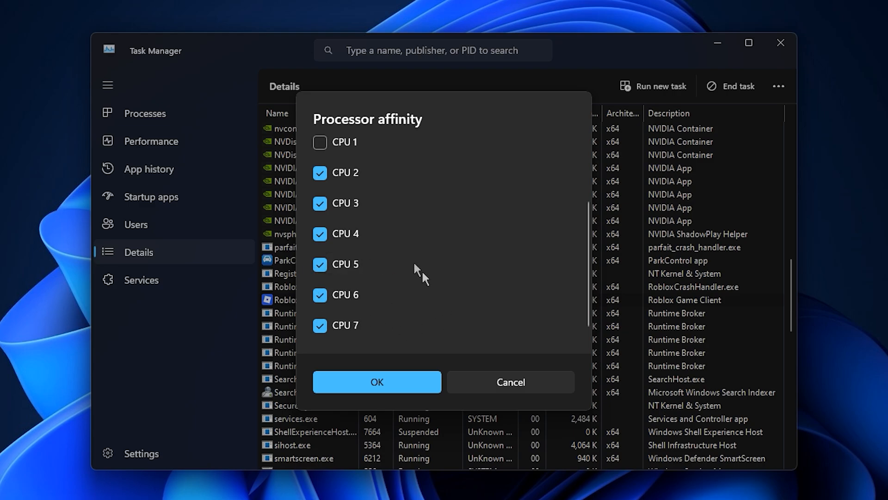
mouse_move(394, 317)
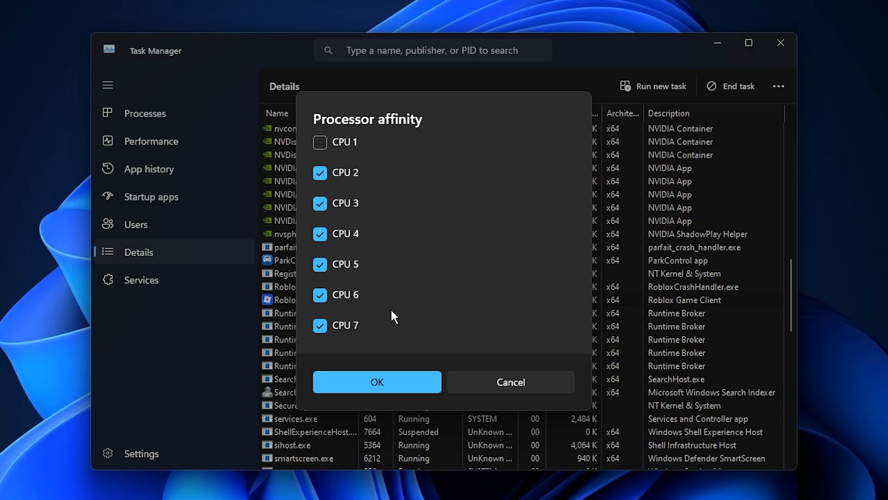
click(377, 382)
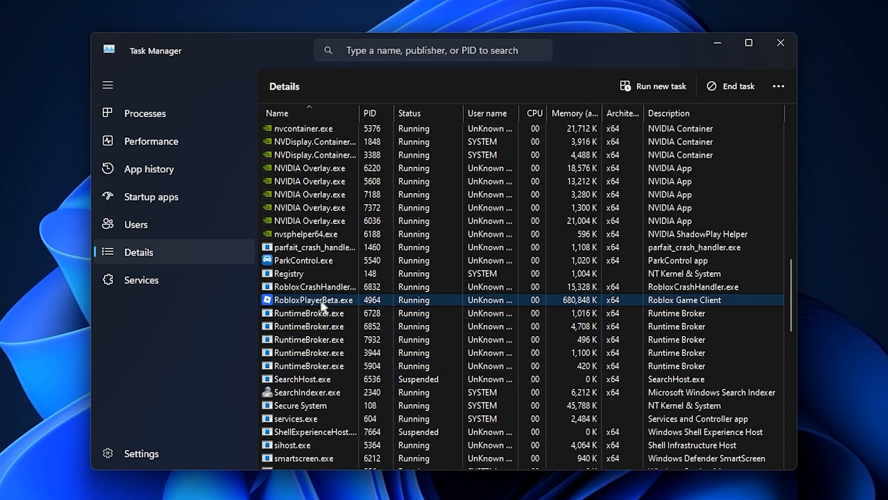
Step: Show the Set priority choices for RobloxPlayerBeta.exe, currently at Normal
right_click(311, 300)
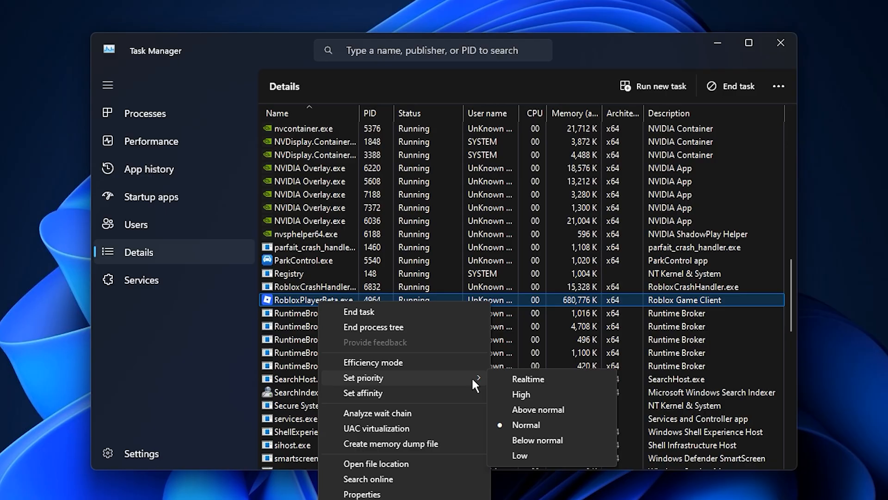
mouse_move(536, 395)
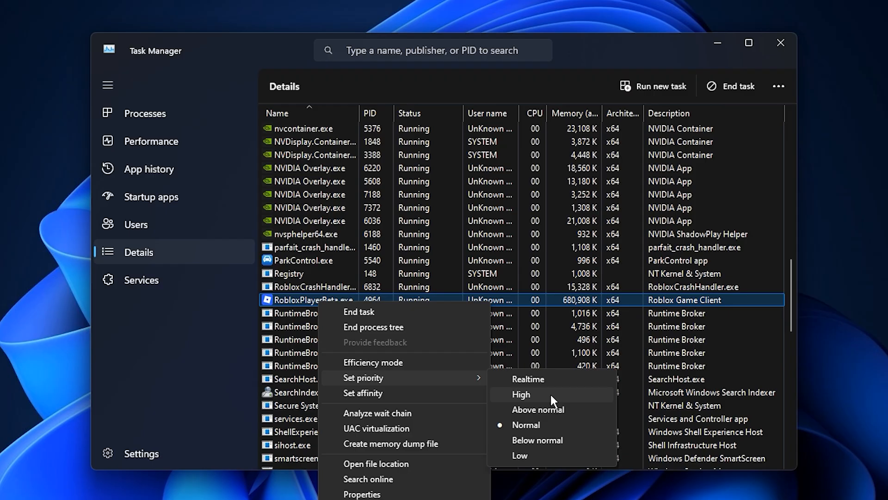
mouse_move(607, 332)
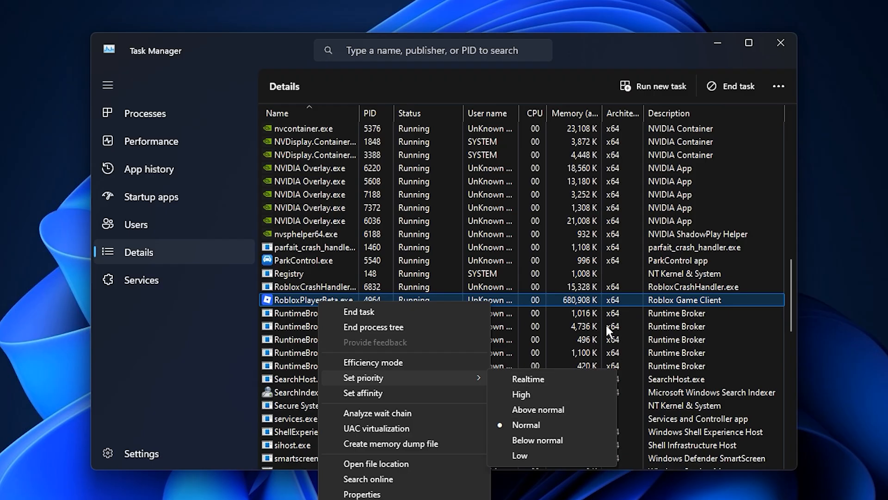
mouse_move(558, 324)
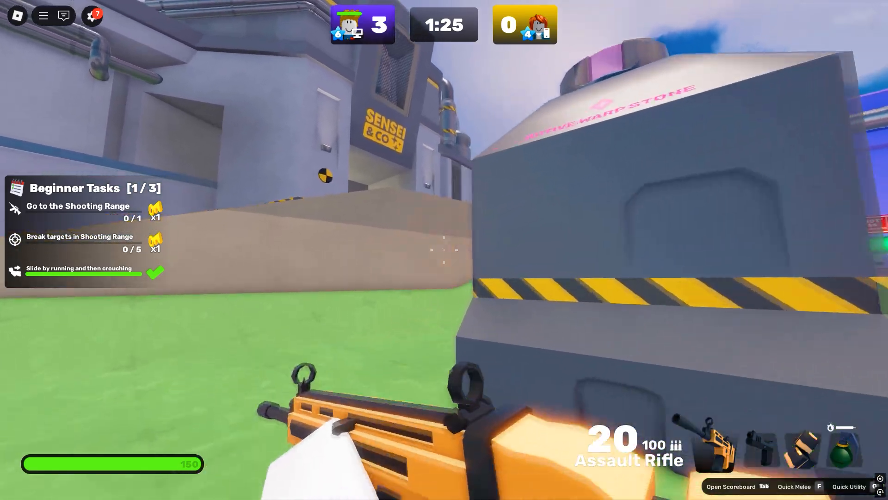
mouse_move(444, 249)
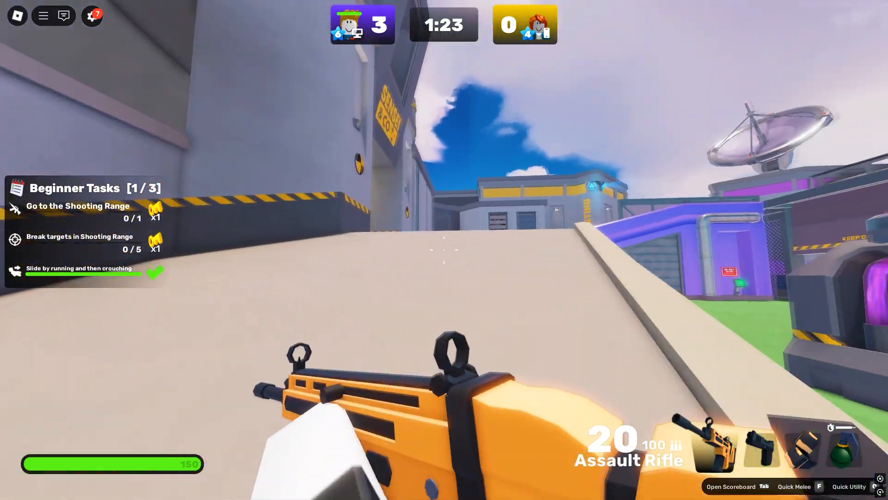
click(444, 249)
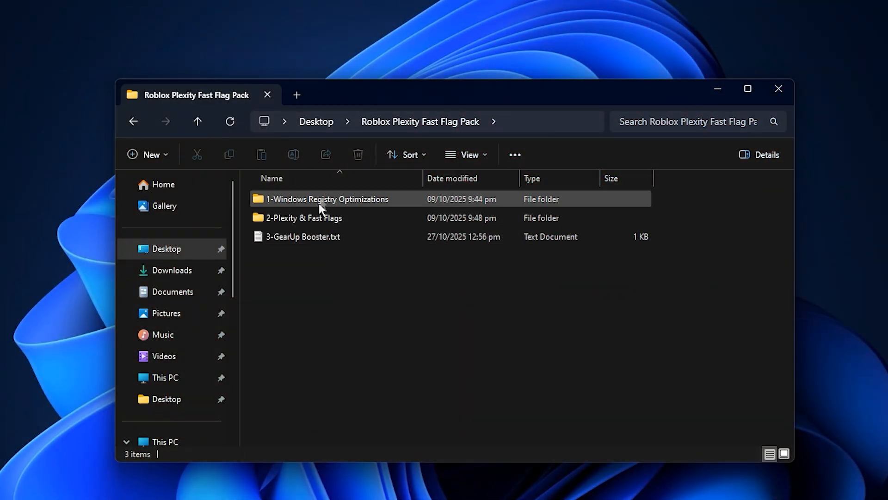
Step: Review the six registry files in 1-Windows Registry Optimizations, selecting Wake Up All Cores
double_click(326, 199)
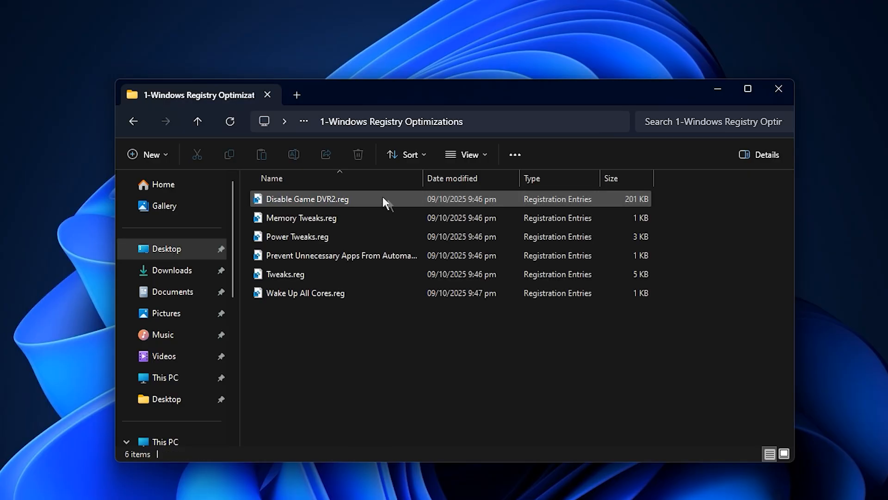
mouse_move(400, 294)
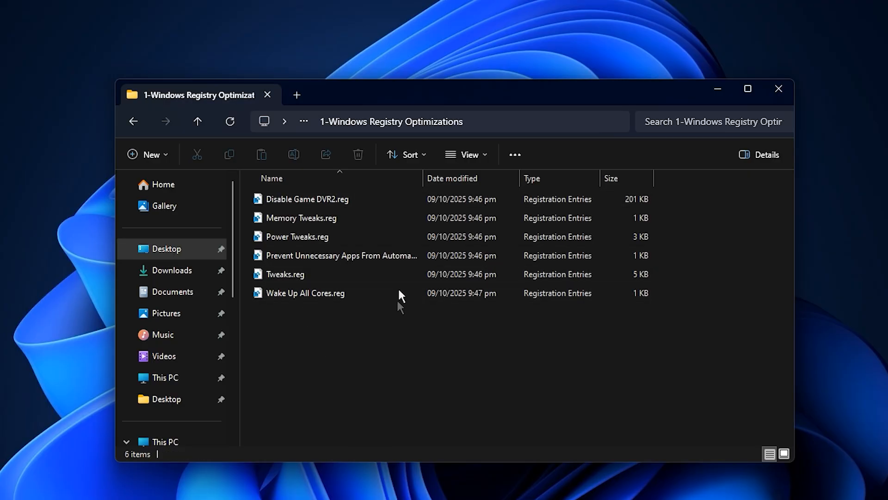
key(ctrl+a)
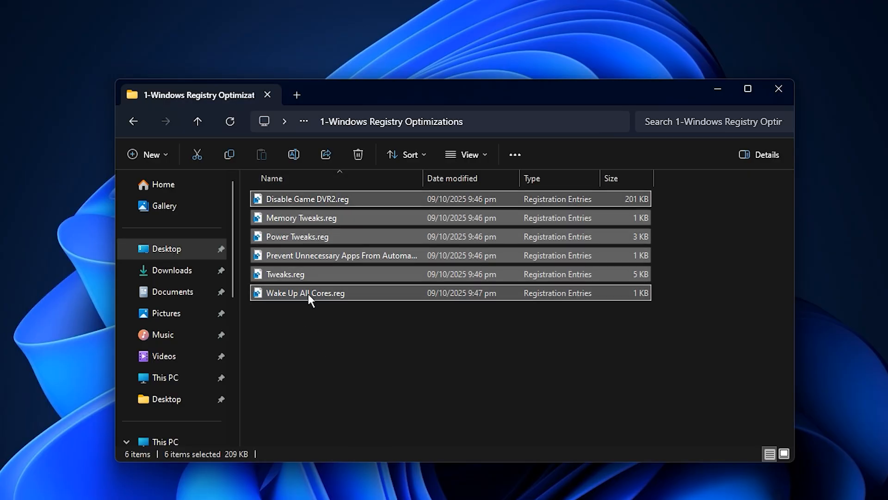
mouse_move(362, 314)
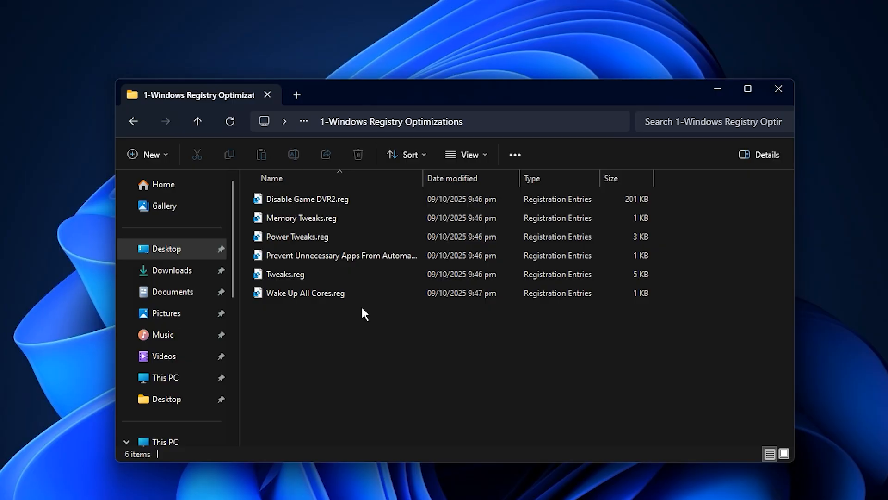
mouse_move(331, 267)
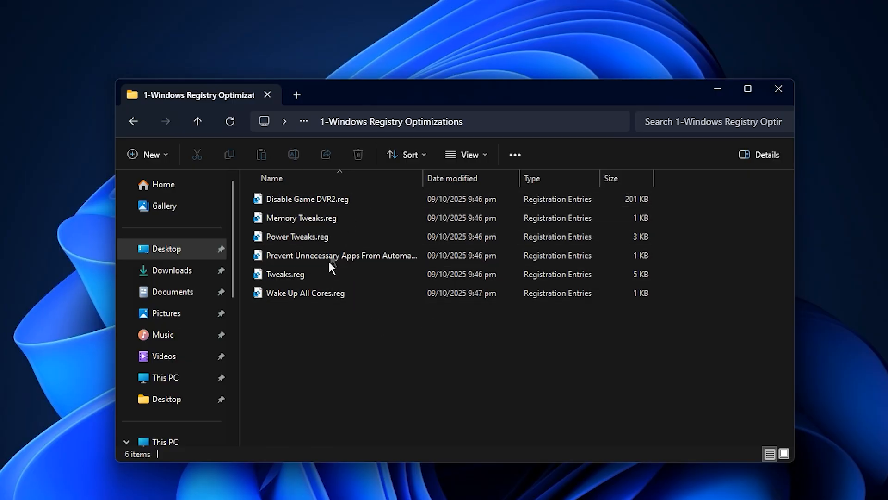
click(304, 294)
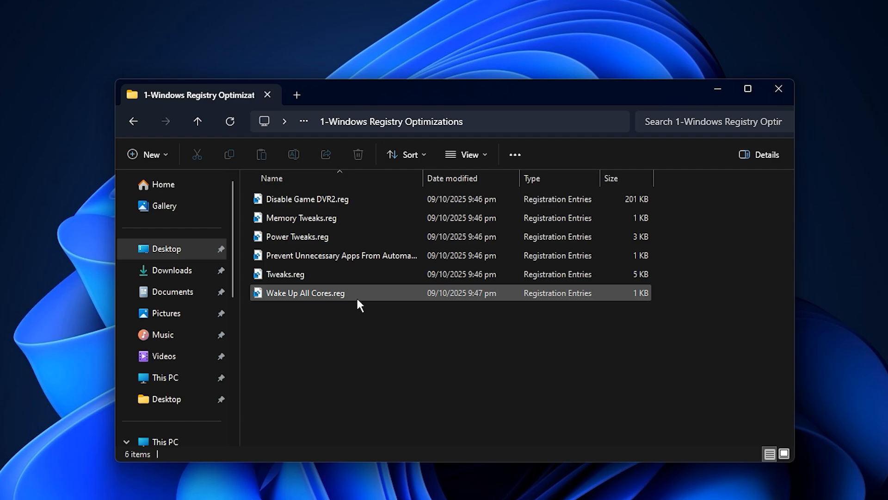
mouse_move(331, 293)
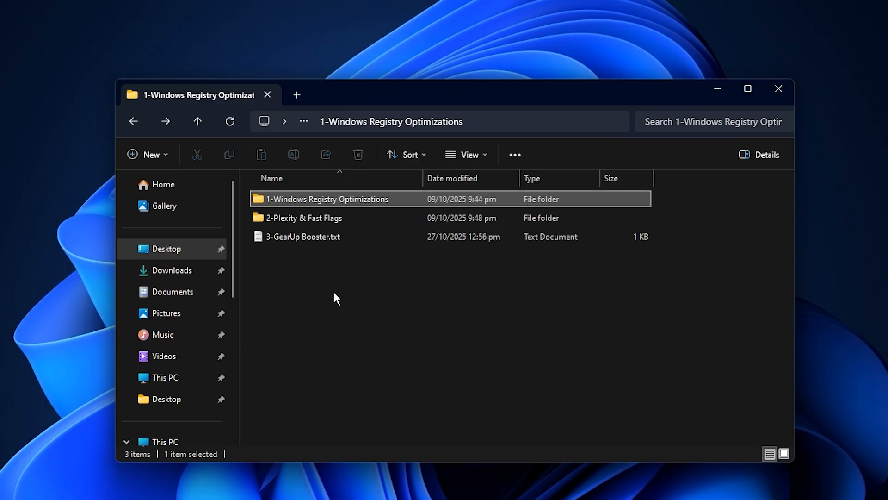
Step: Enter the 2-Plexity & Fast Flags folder and select Plexity.exe
double_click(303, 218)
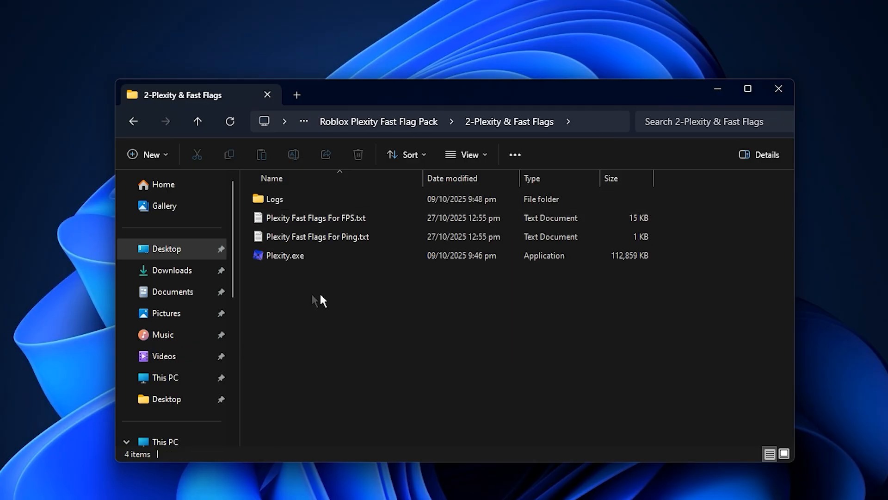
click(284, 255)
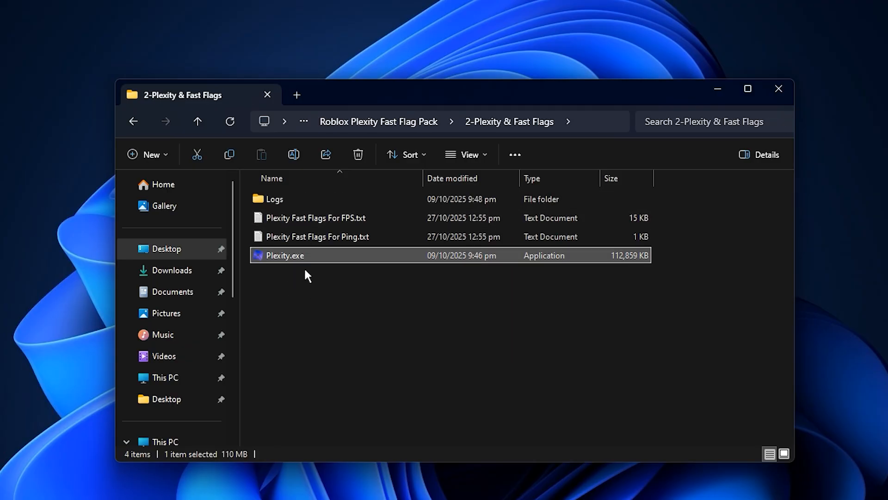
mouse_move(328, 267)
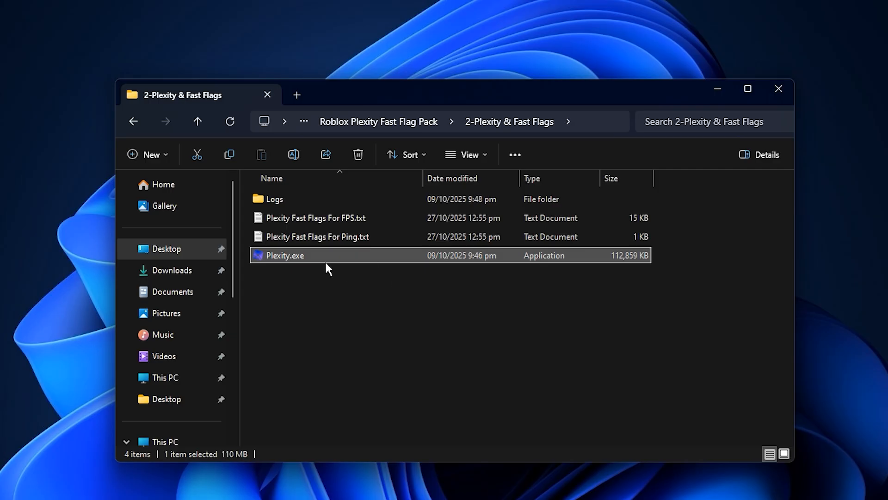
Step: Launch Plexity and keep Roblox Priority at Normal in Settings, autosaved
double_click(283, 255)
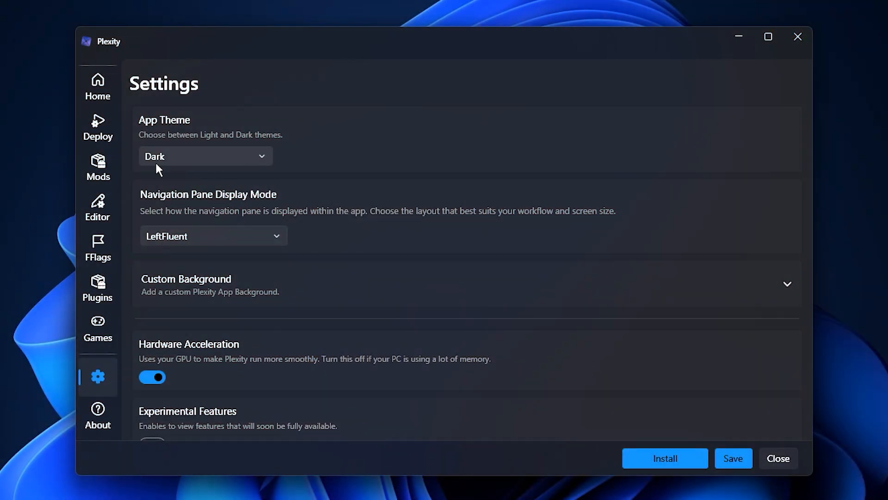
mouse_move(180, 211)
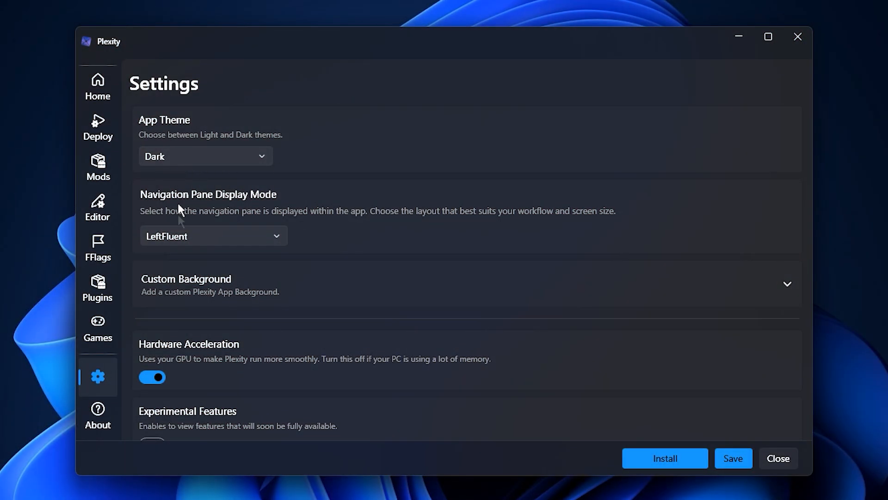
click(205, 157)
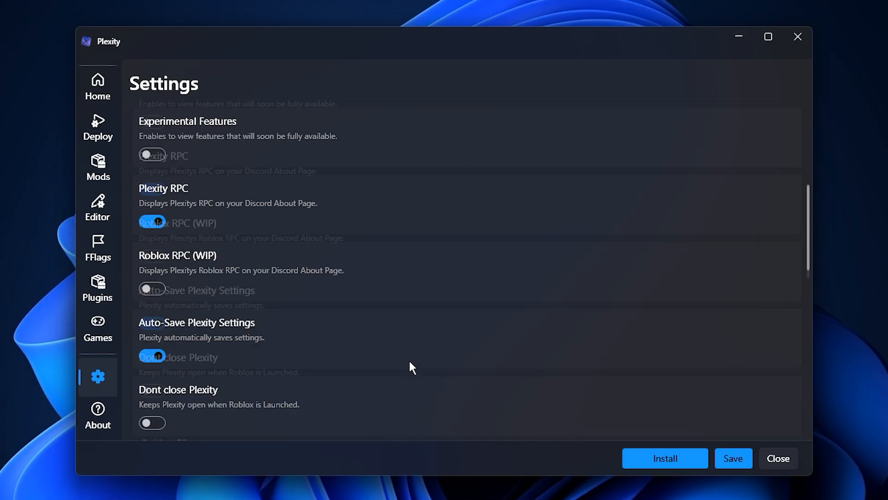
scroll(down, 3)
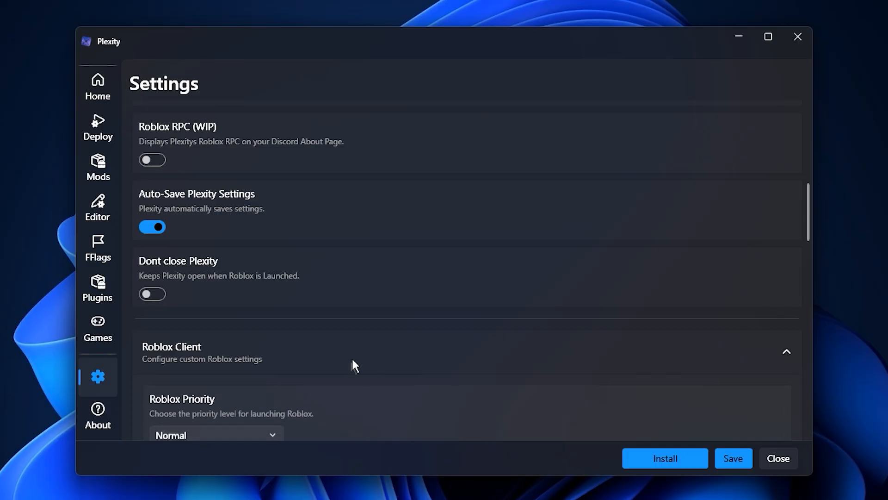
scroll(down, 3)
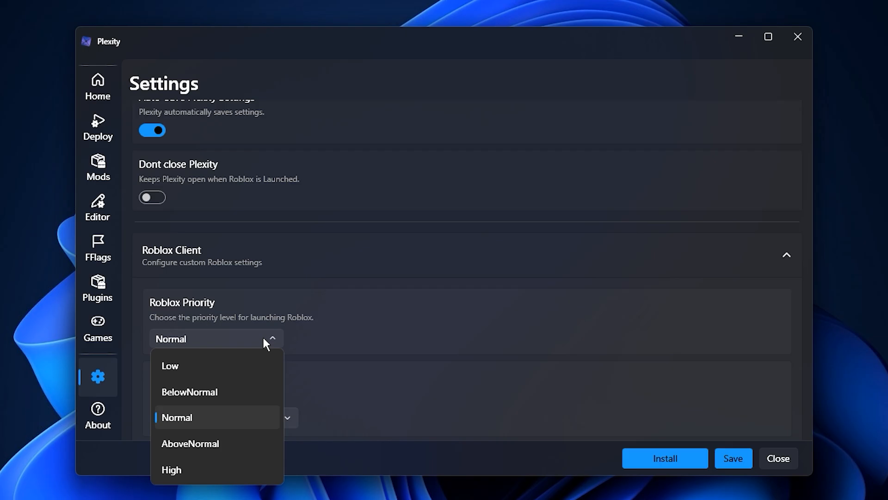
mouse_move(232, 470)
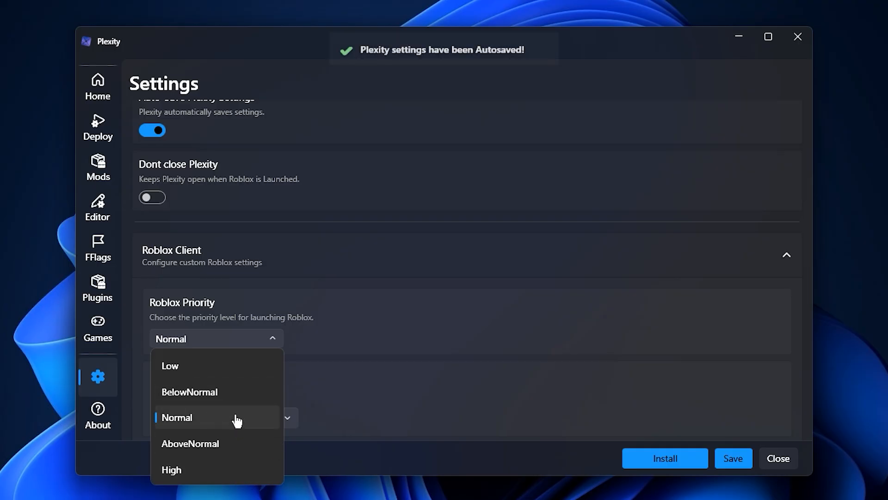
click(176, 417)
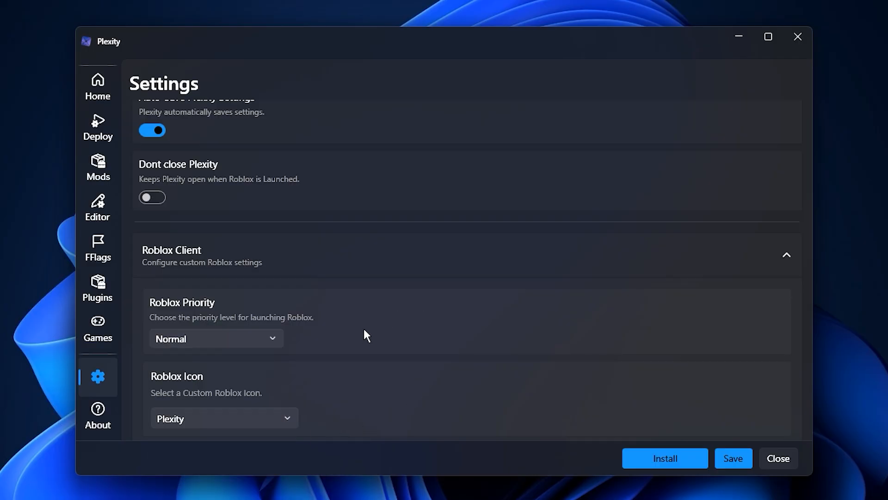
mouse_move(376, 339)
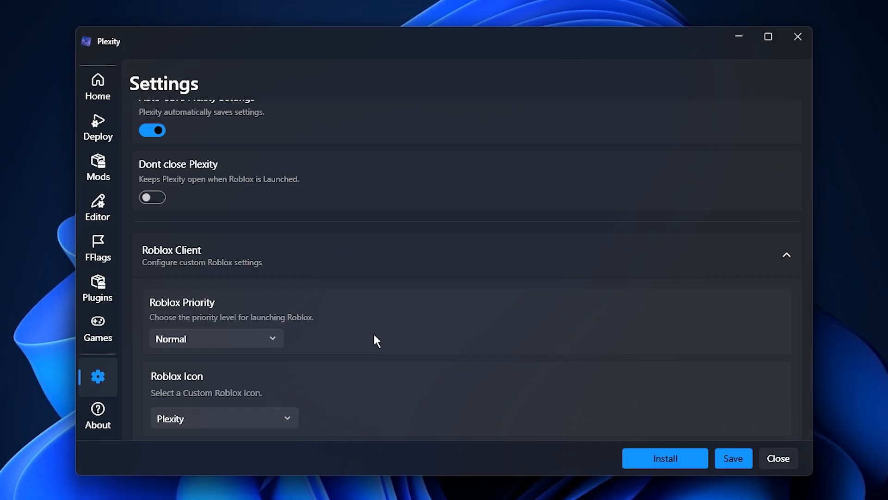
mouse_move(98, 128)
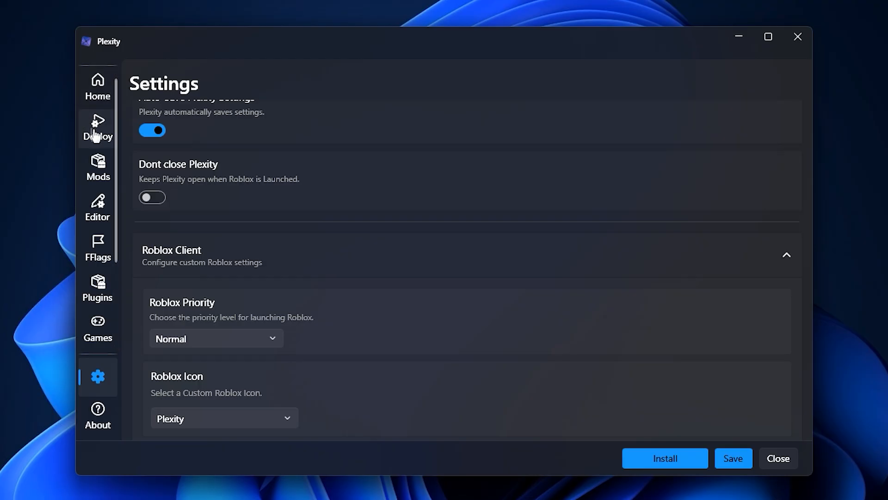
Step: Enable Multi-Instance launching, cross-game teleportation and Disable CPU 0 on the Deploy page
click(97, 128)
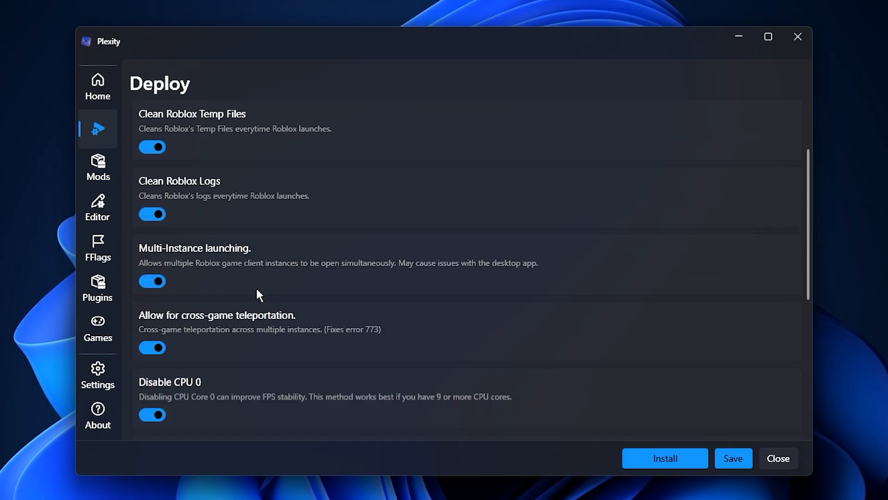
scroll(up, 3)
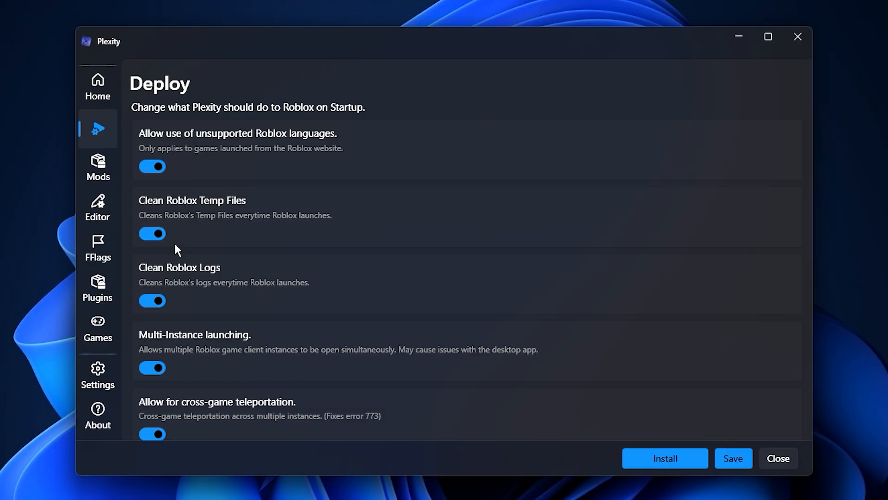
mouse_move(182, 299)
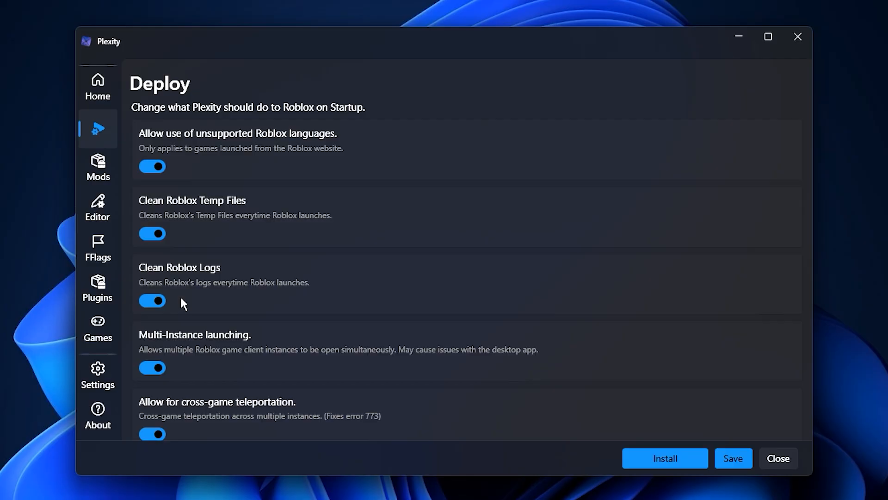
mouse_move(176, 314)
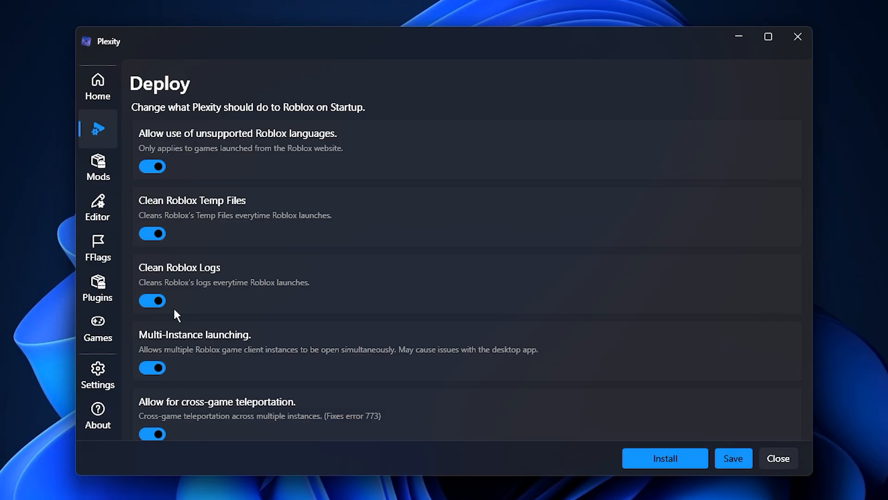
mouse_move(198, 390)
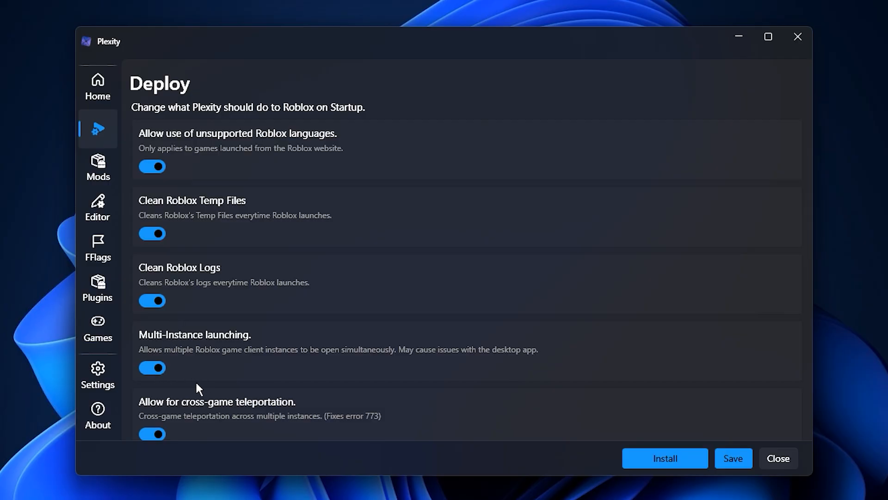
scroll(down, 3)
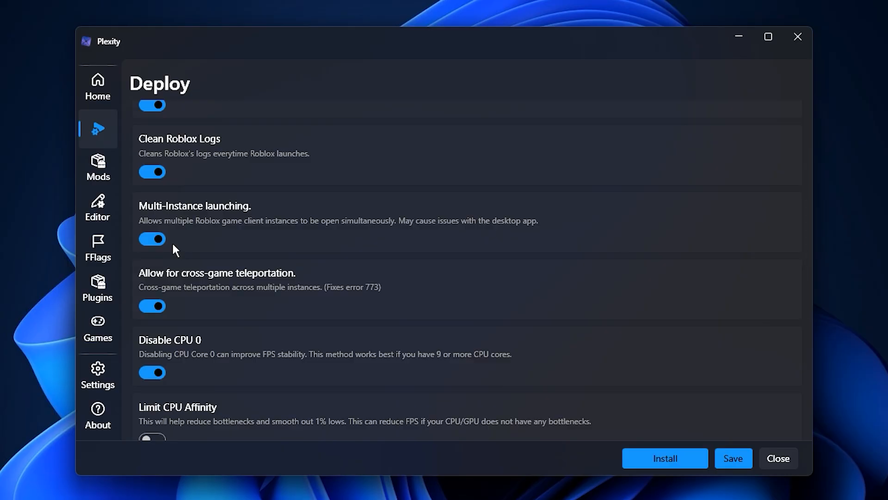
mouse_move(178, 327)
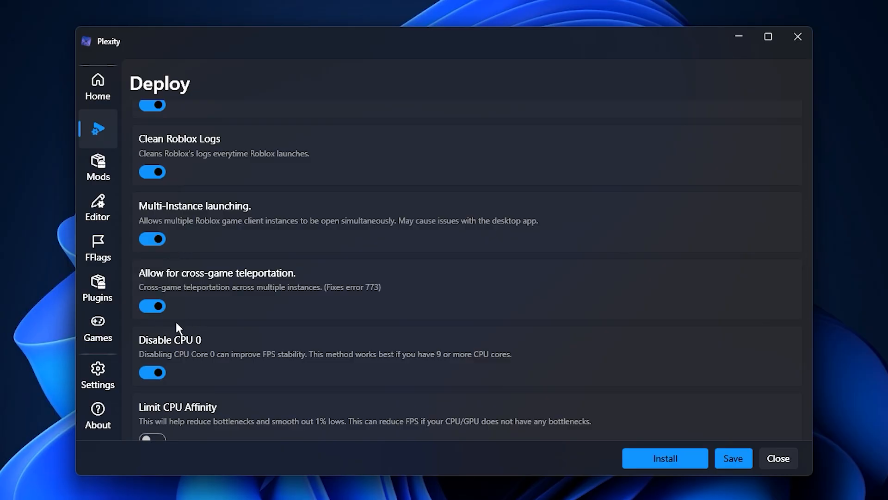
mouse_move(173, 328)
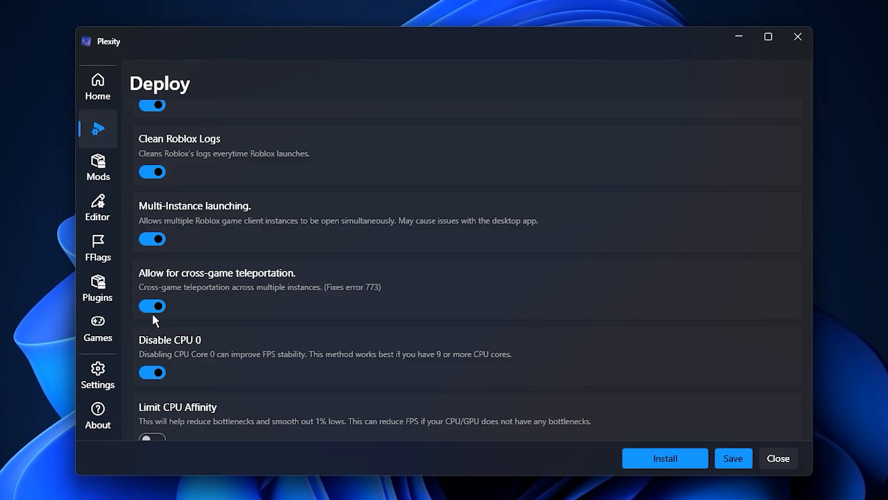
scroll(down, 3)
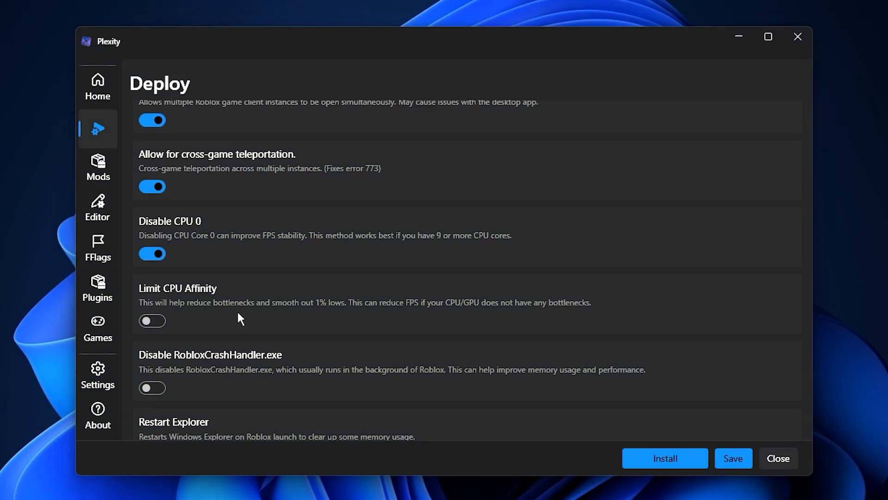
mouse_move(292, 317)
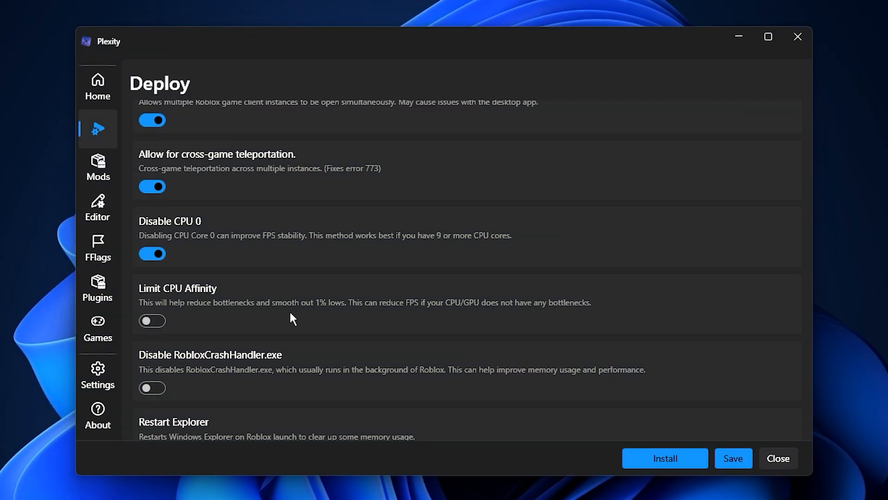
mouse_move(469, 319)
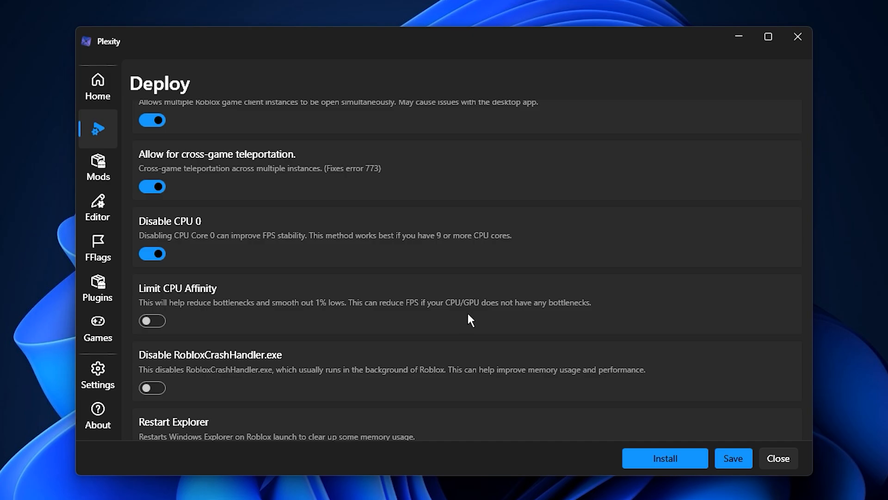
mouse_move(400, 324)
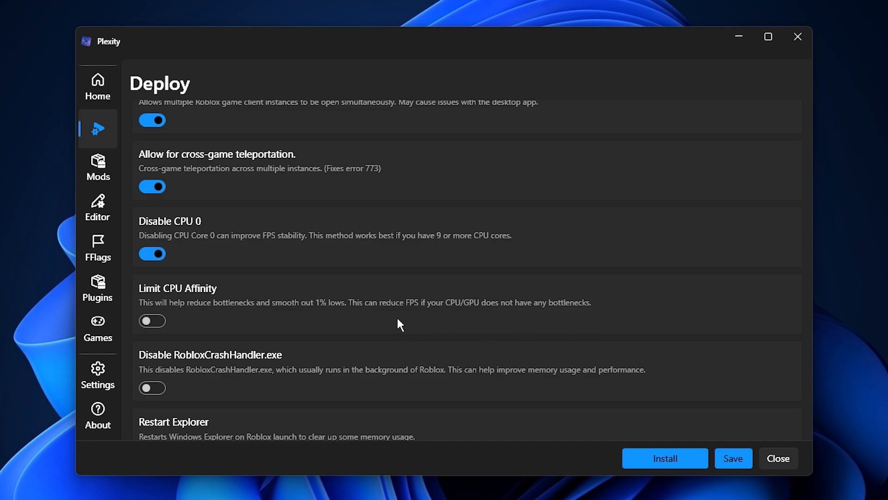
mouse_move(185, 334)
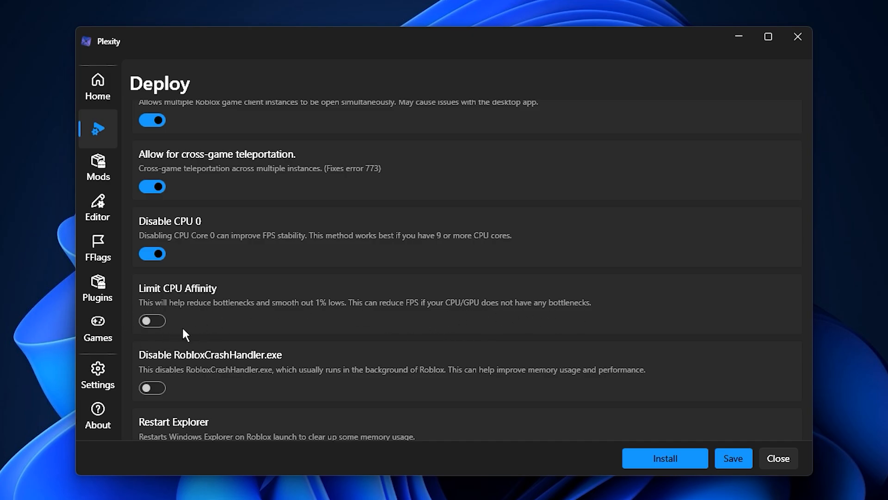
mouse_move(191, 331)
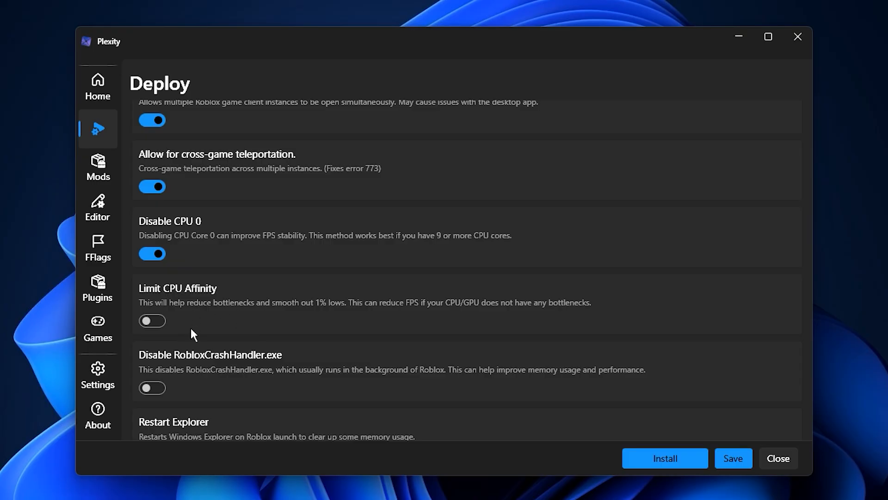
mouse_move(197, 333)
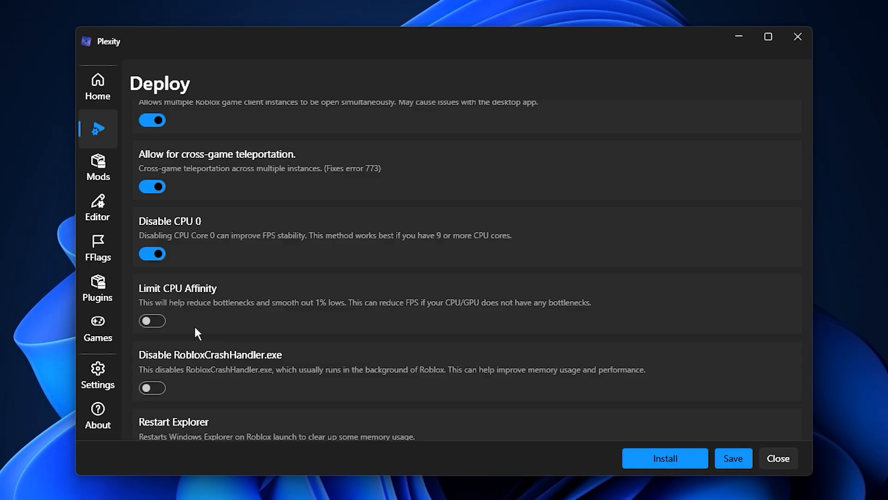
Step: Keep the Mouse Cursor style at Default on the Mods page
click(97, 168)
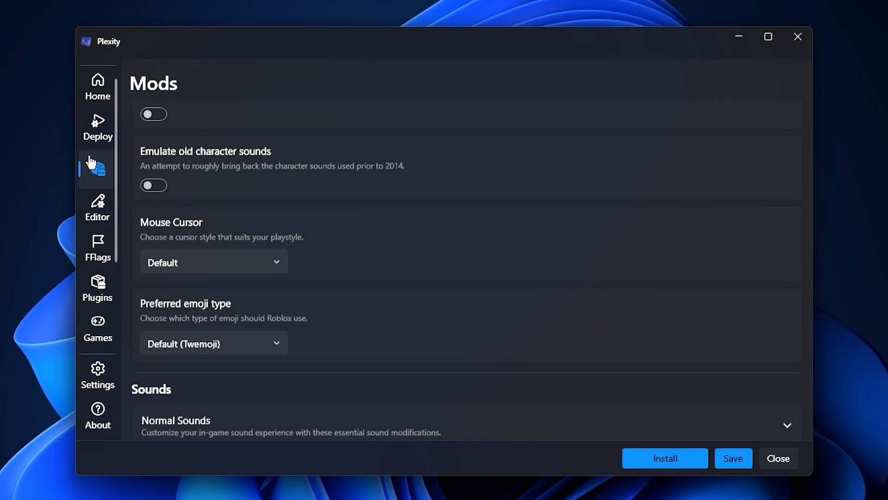
click(213, 262)
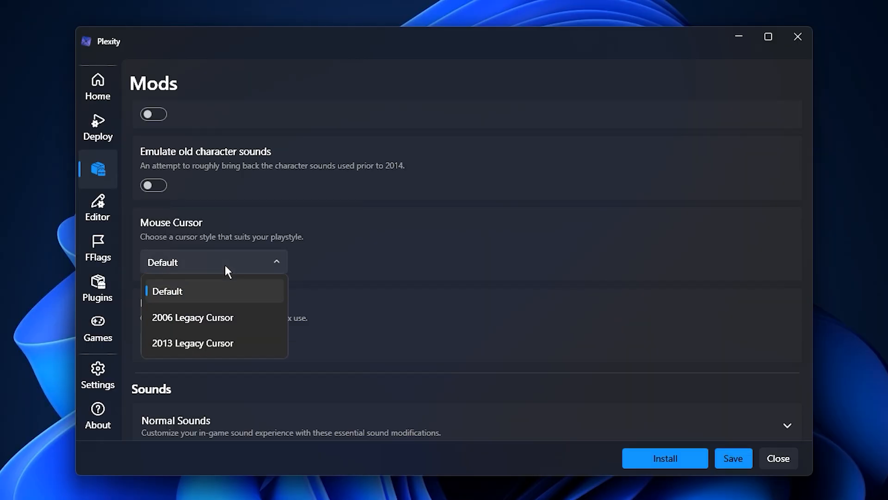
click(167, 291)
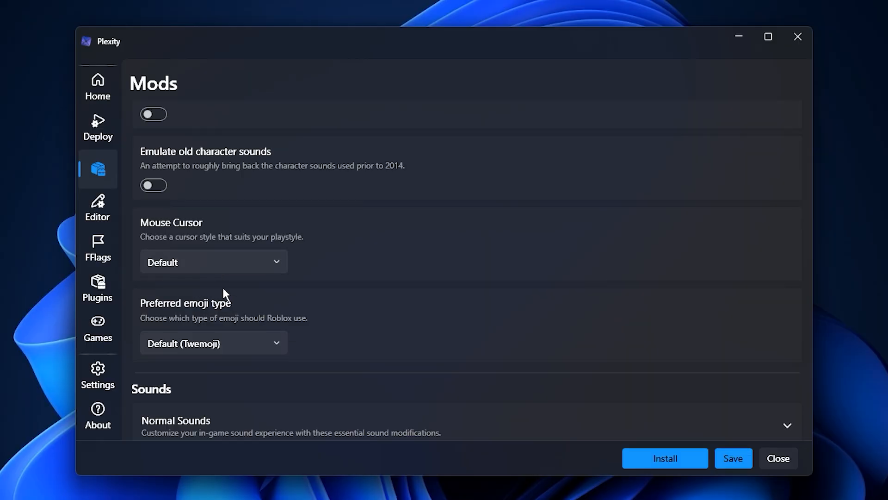
Step: Set the System fast flag target refresh rate to 144 Hz
click(97, 249)
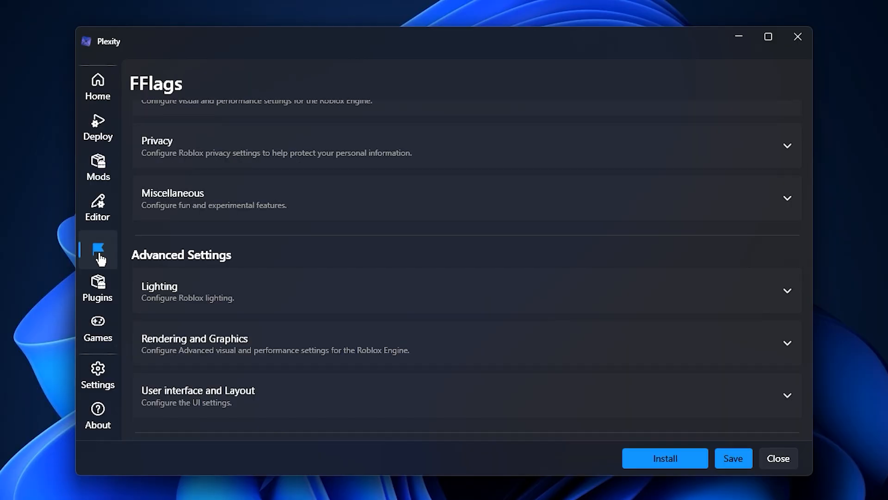
scroll(up, 3)
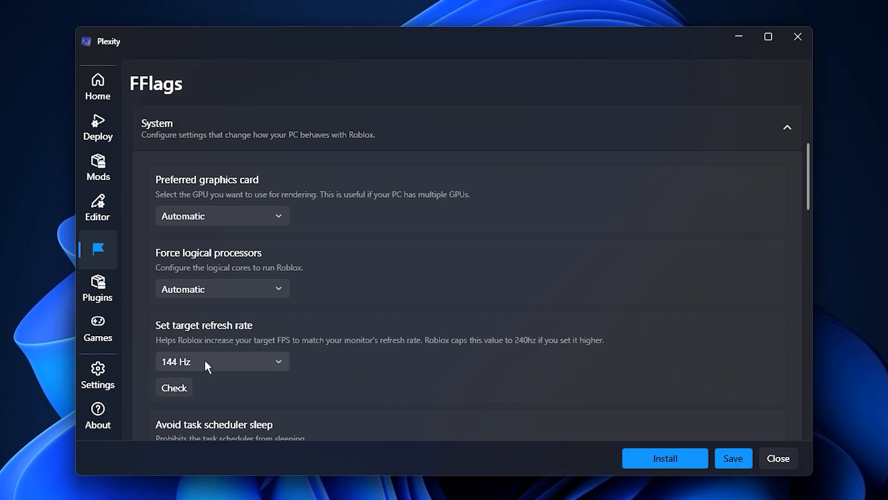
click(221, 361)
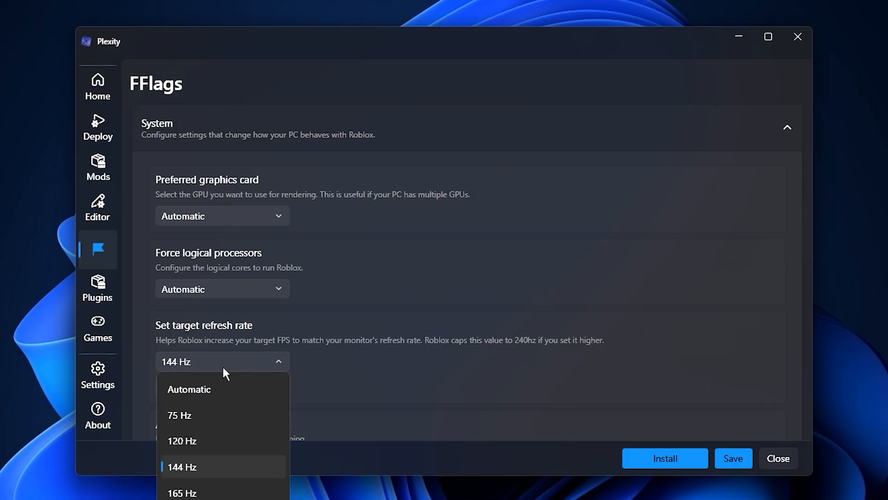
mouse_move(229, 476)
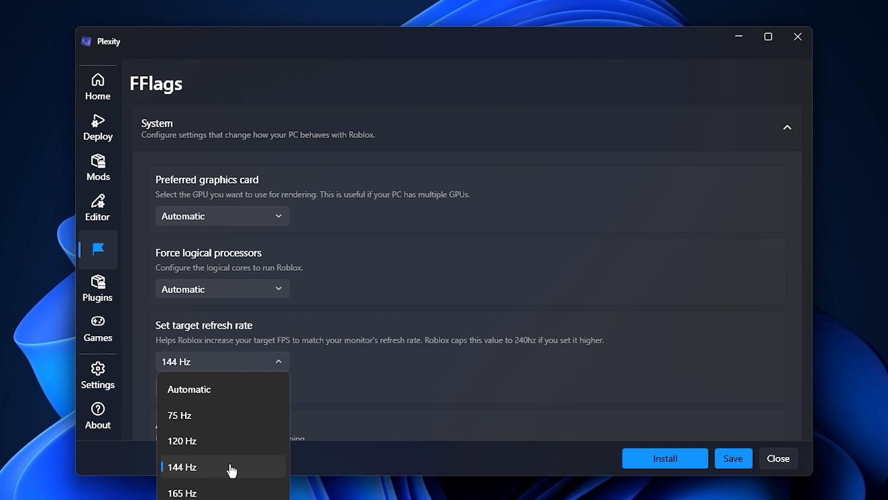
mouse_move(235, 479)
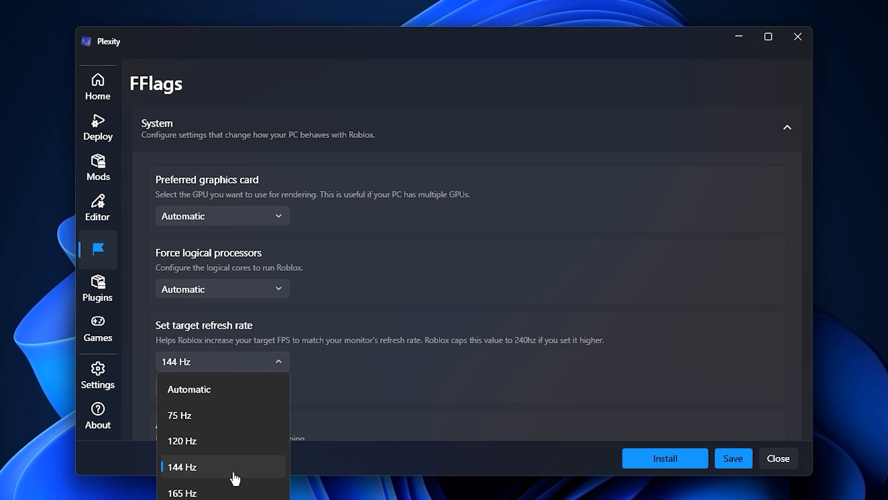
mouse_move(267, 374)
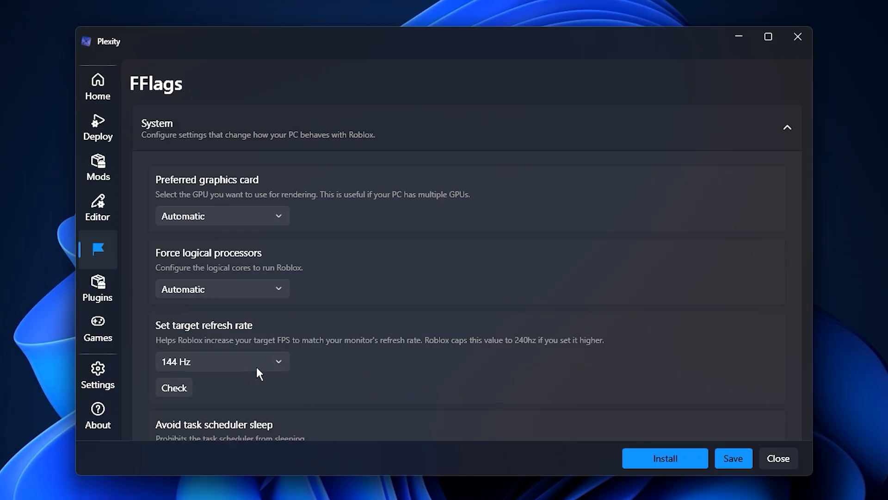
scroll(down, 3)
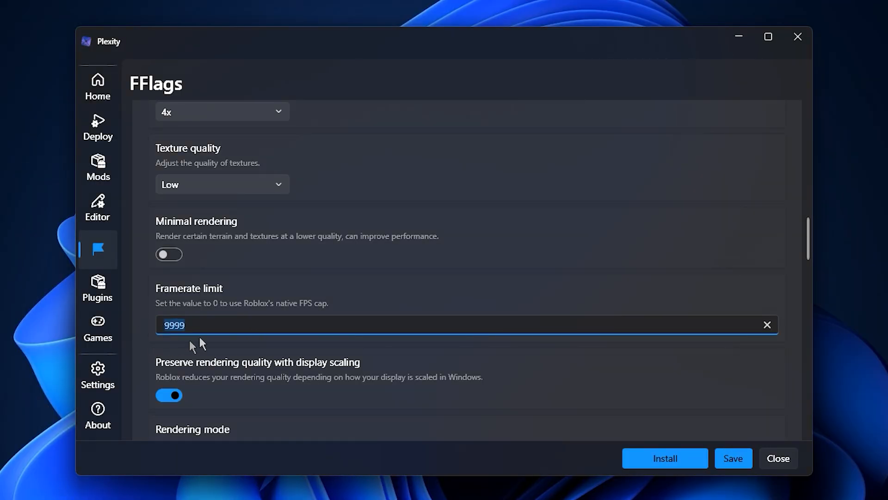
mouse_move(218, 357)
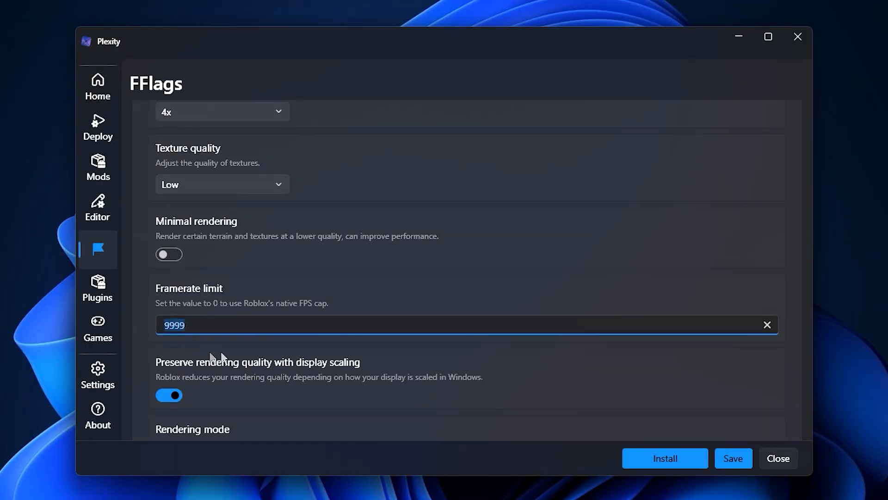
Step: Set texture quality Low, framerate limit 9999 and bring up the rendering mode choices from Direct3D10
click(221, 184)
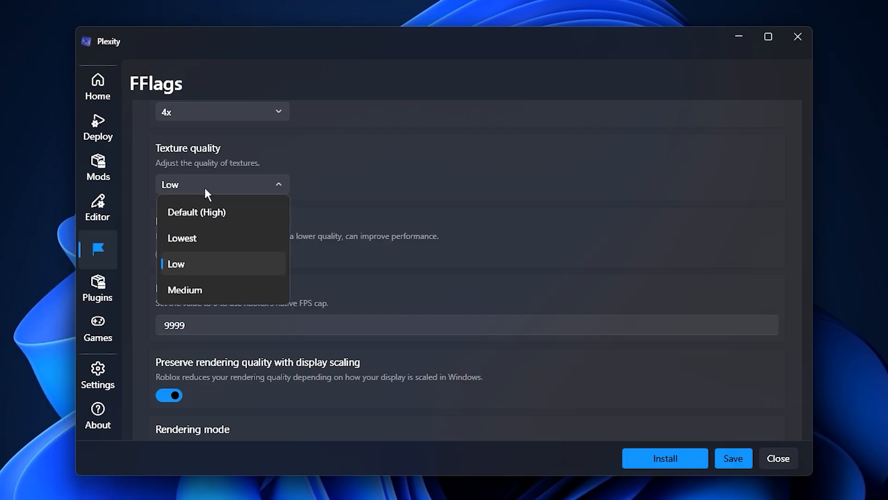
mouse_move(197, 266)
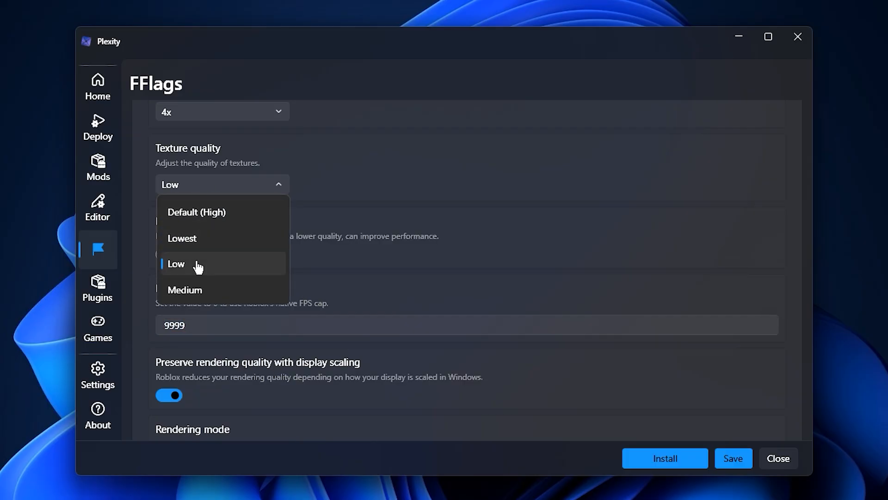
mouse_move(229, 269)
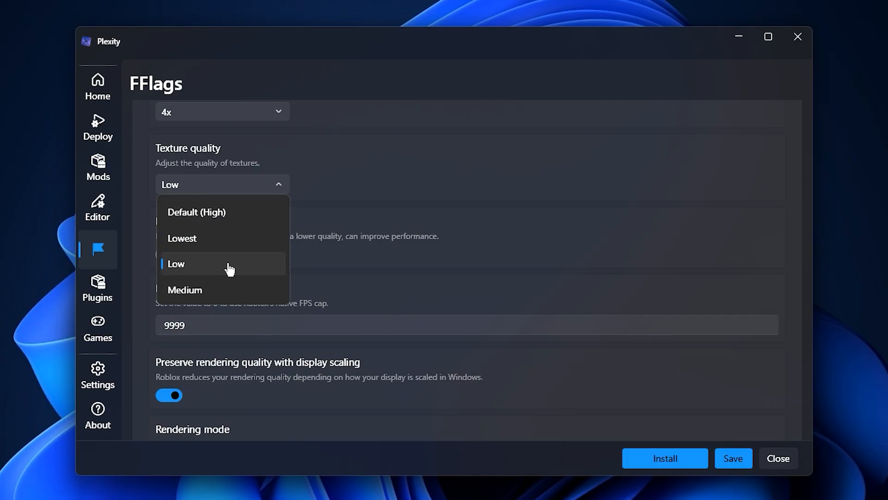
click(175, 264)
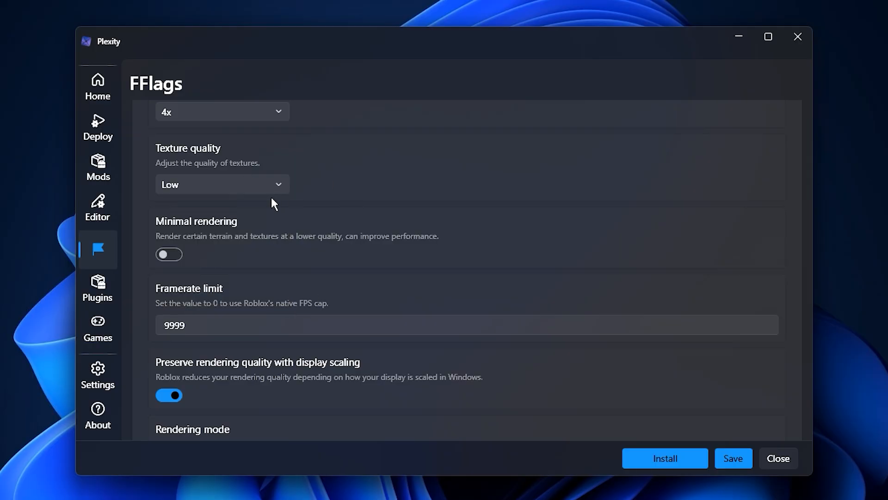
scroll(down, 3)
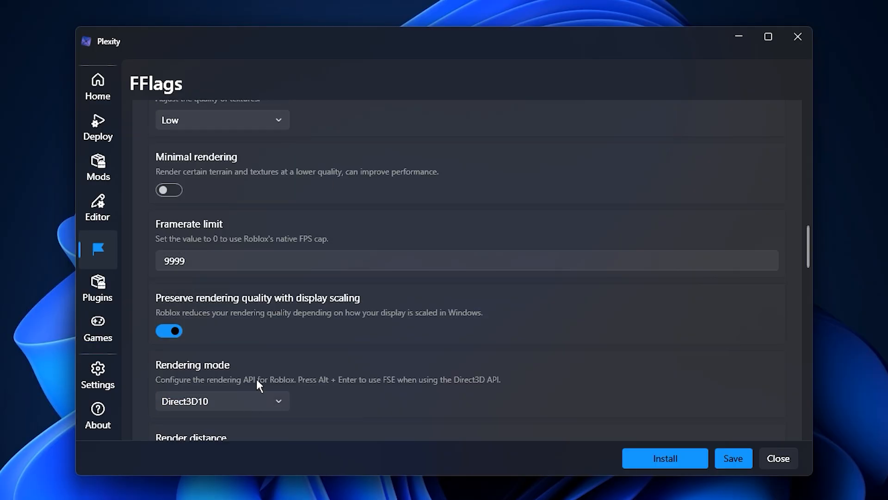
click(221, 401)
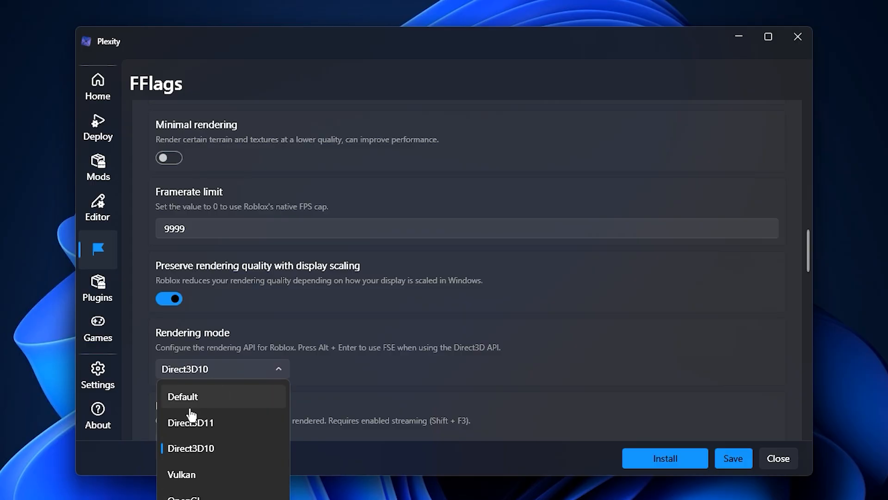
mouse_move(233, 448)
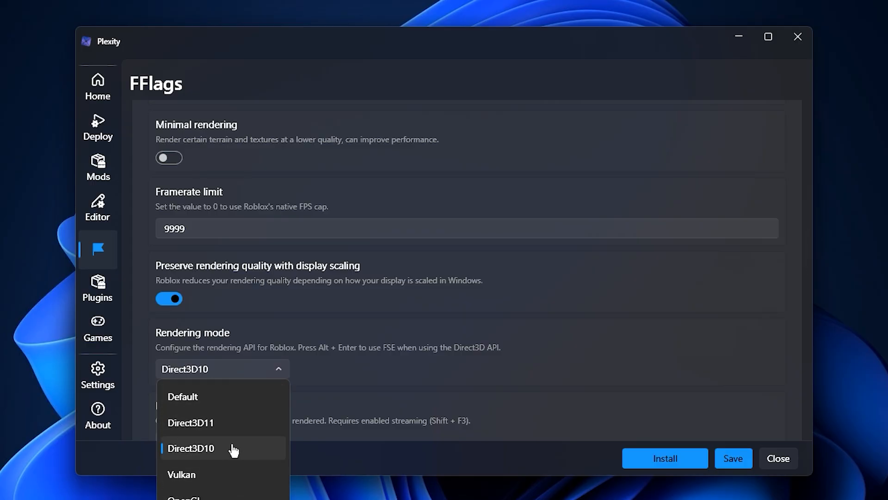
mouse_move(223, 421)
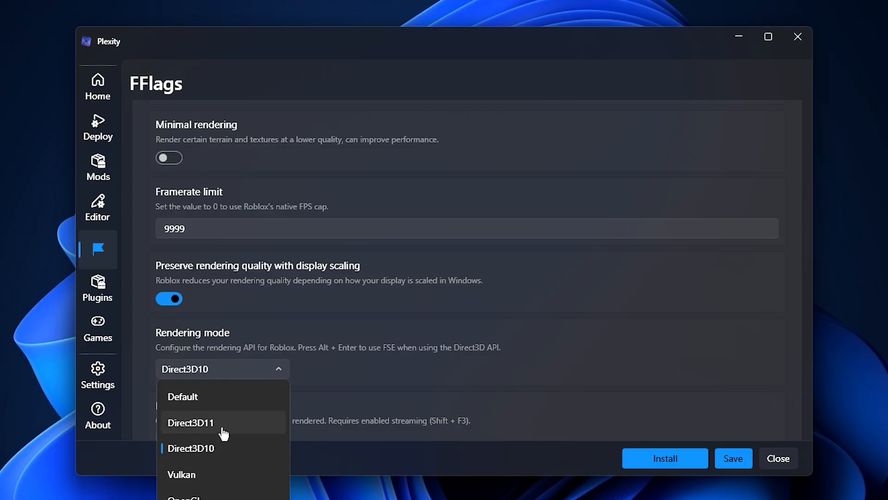
Step: Browse the Plugins list including Roblox AutoClicker and PlayTime Info
click(97, 286)
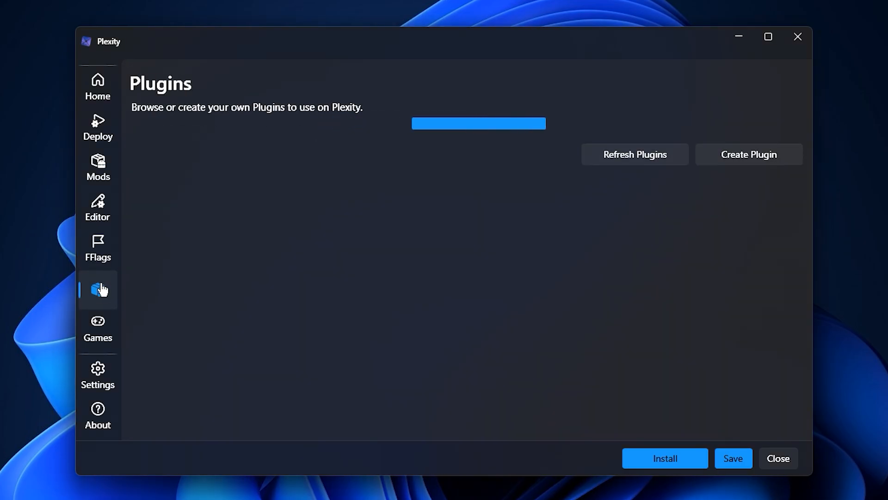
click(633, 154)
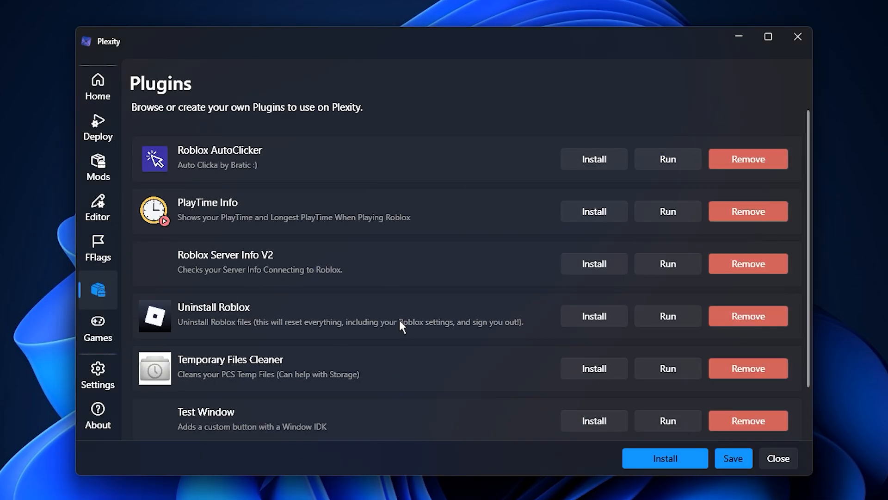
scroll(down, 3)
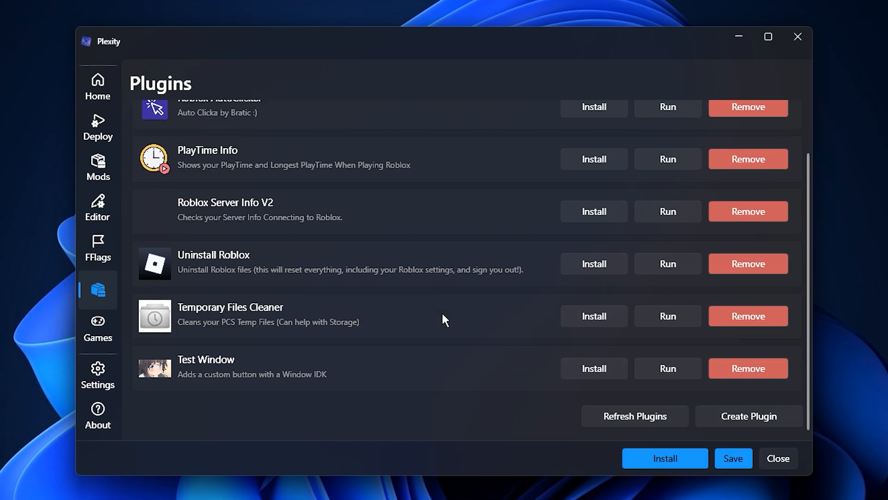
scroll(up, 3)
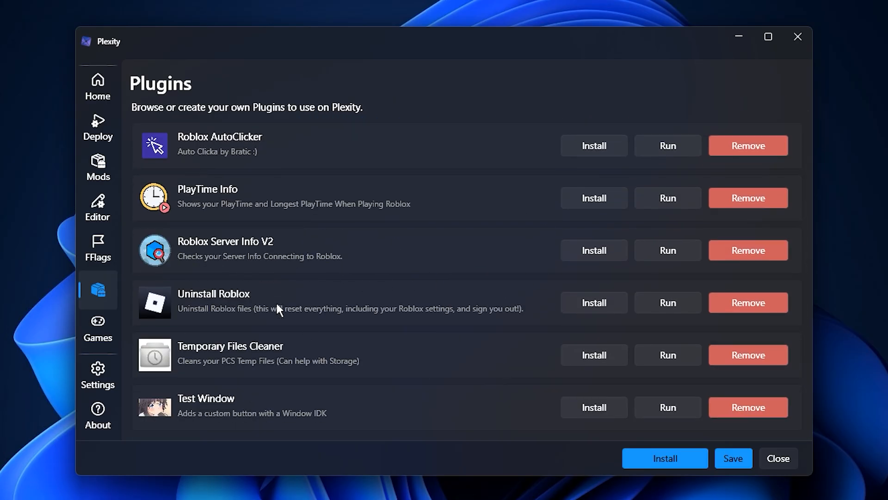
mouse_move(101, 213)
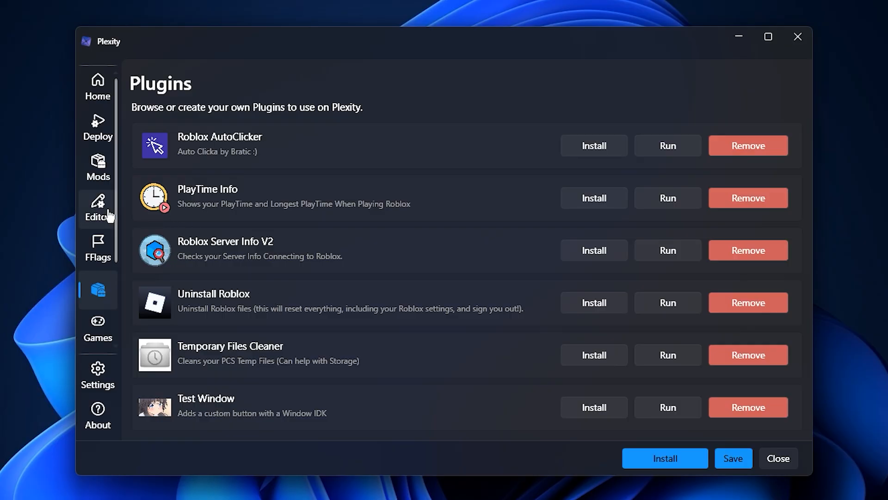
Step: Import the flags from the Plexity Fast Flags For FPS file as JSON into the editor
click(98, 208)
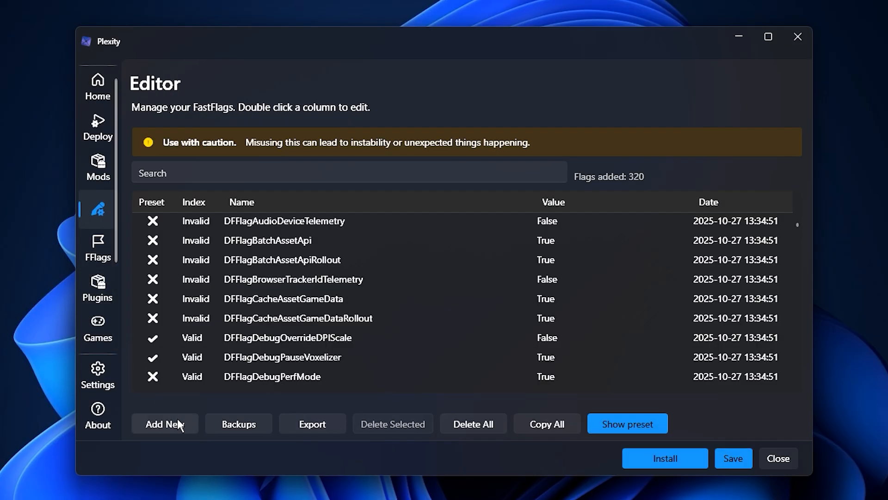
click(165, 423)
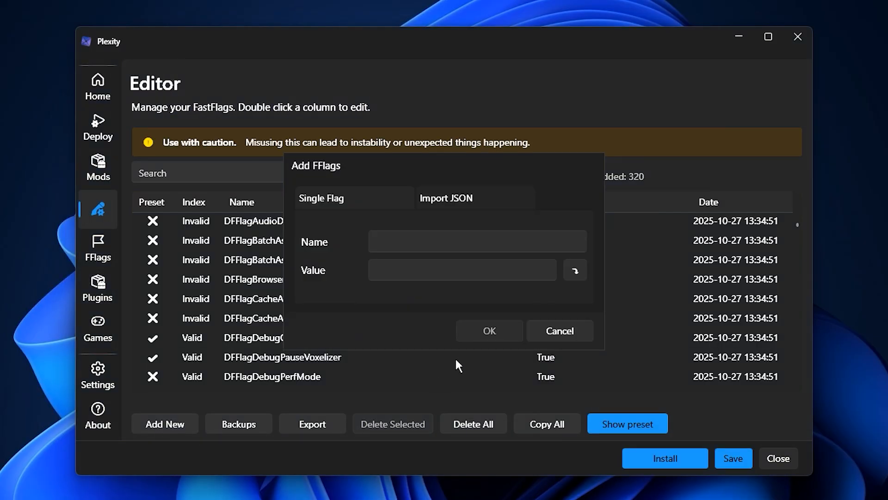
click(445, 198)
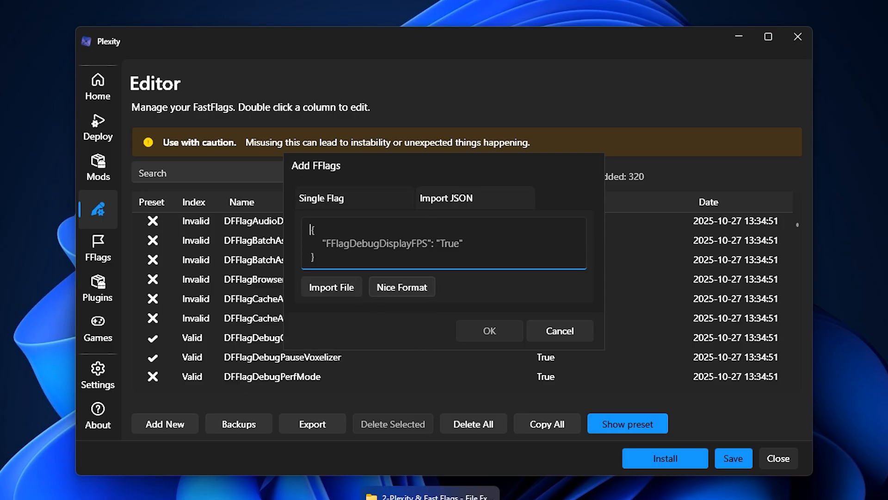
click(332, 287)
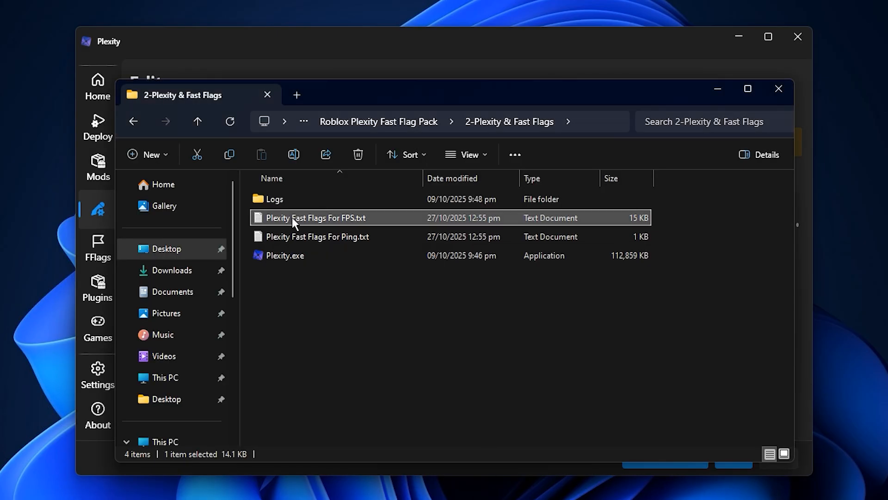
double_click(318, 218)
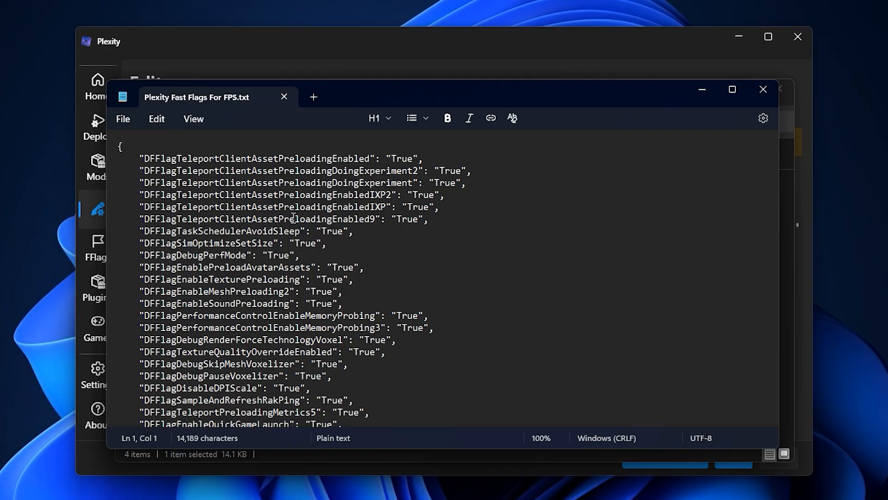
click(763, 88)
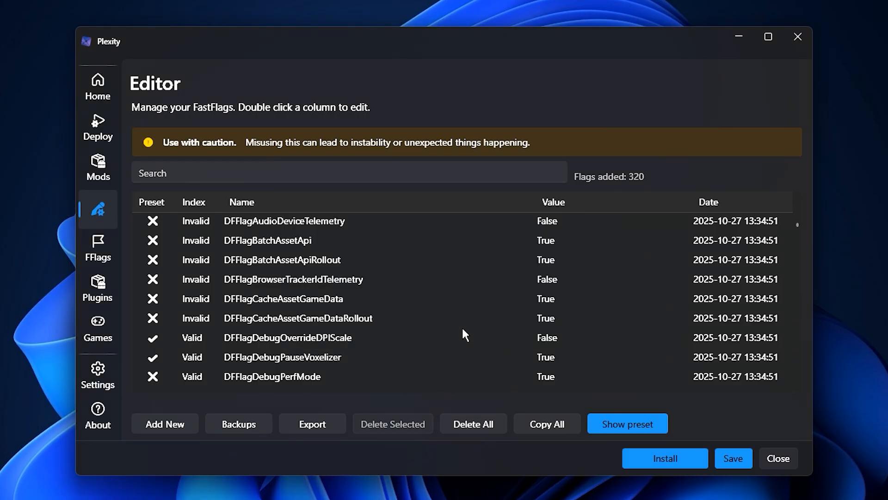
mouse_move(567, 422)
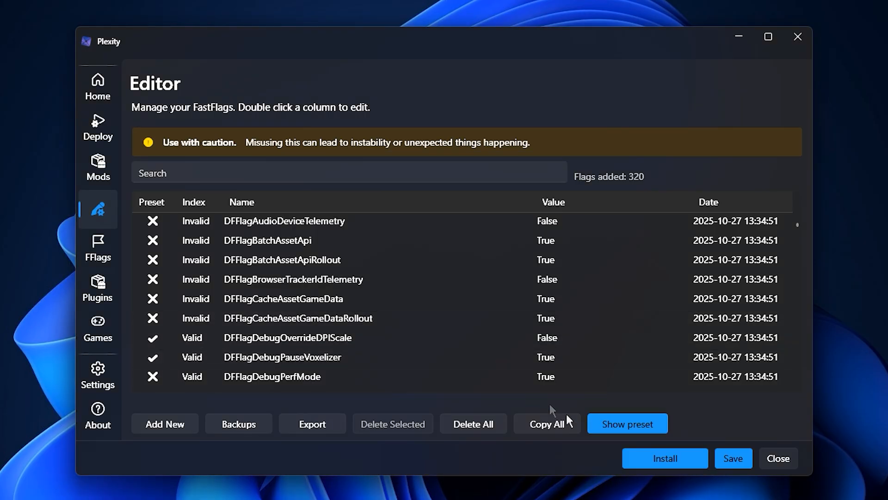
Step: Save the 320 fast flags and return to the Deploy startup options
click(733, 458)
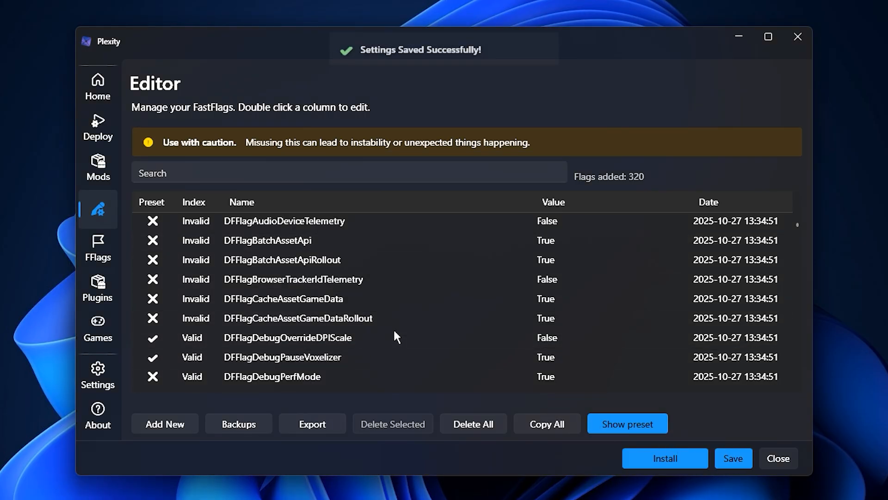
scroll(down, 3)
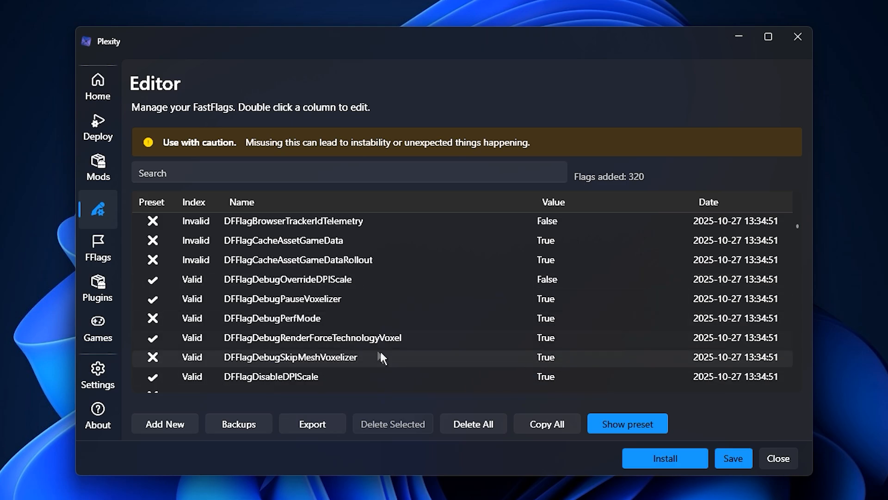
scroll(up, 3)
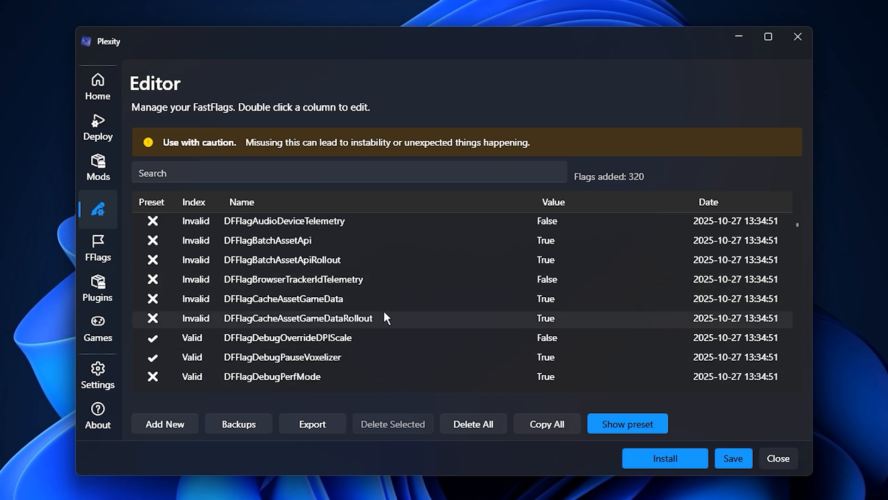
click(97, 128)
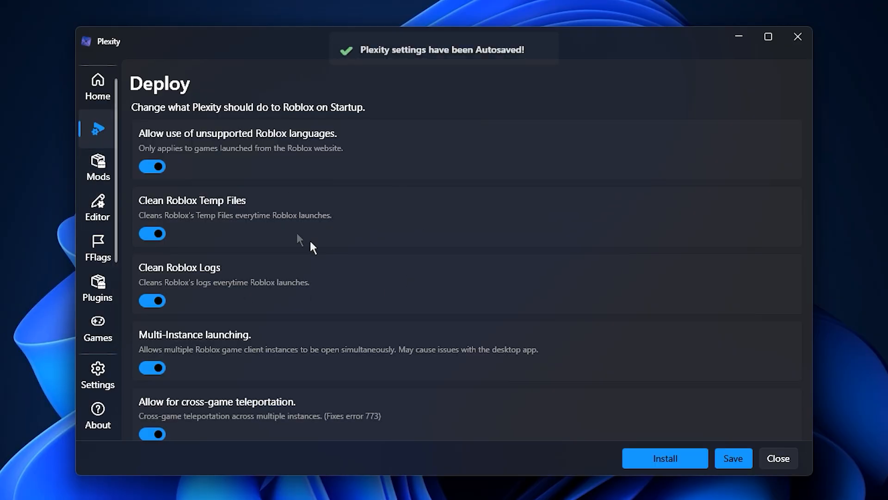
mouse_move(379, 232)
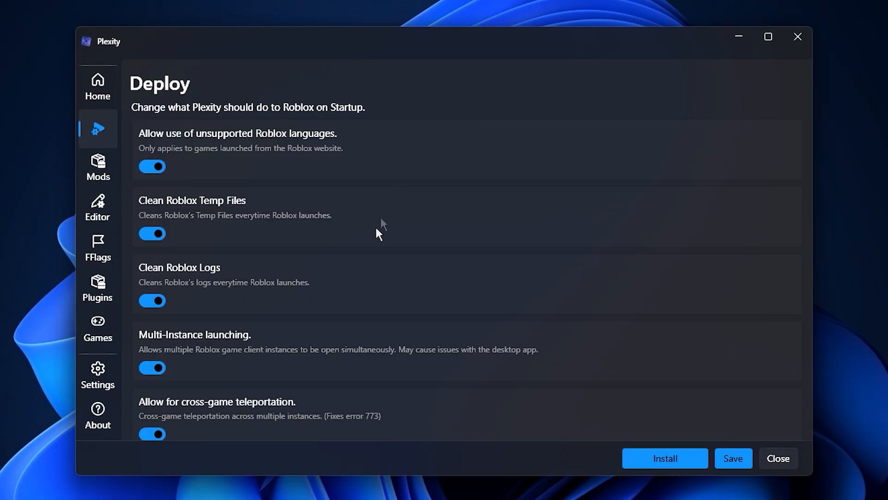
mouse_move(460, 293)
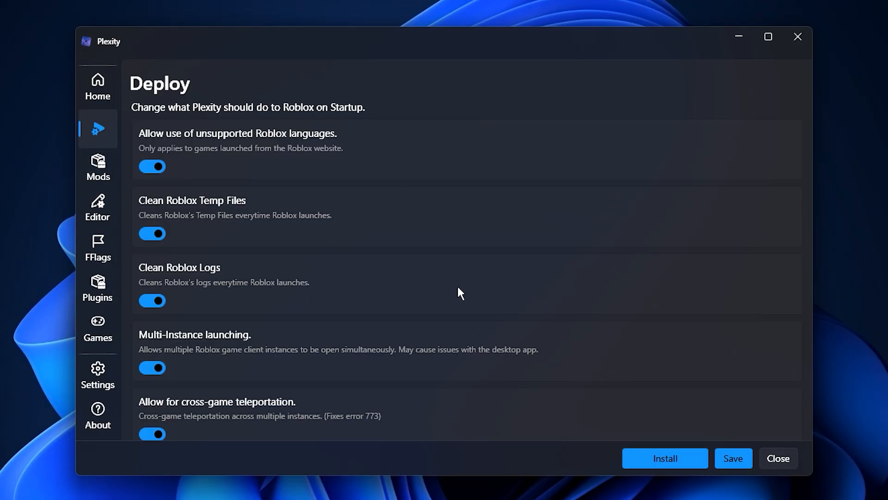
mouse_move(472, 296)
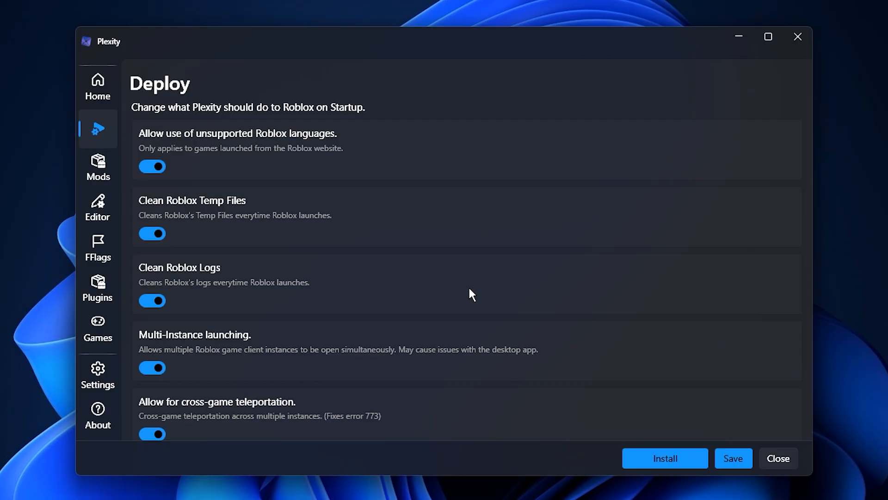
mouse_move(798, 36)
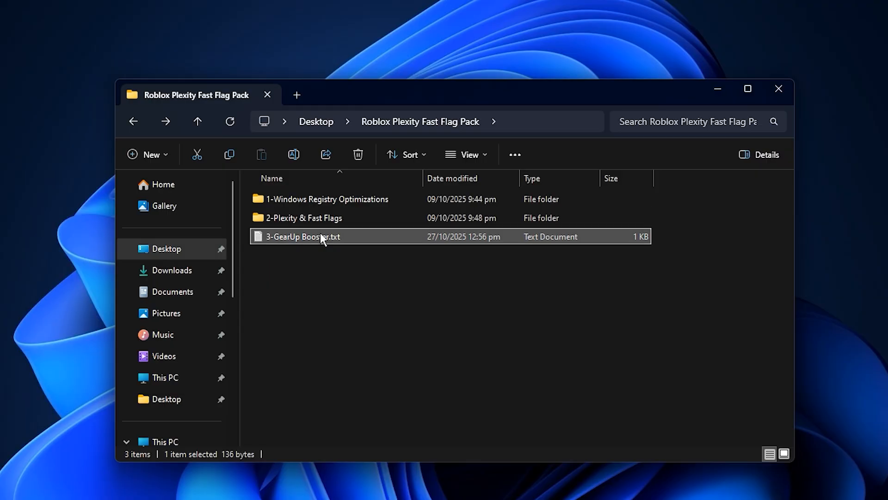
mouse_move(333, 286)
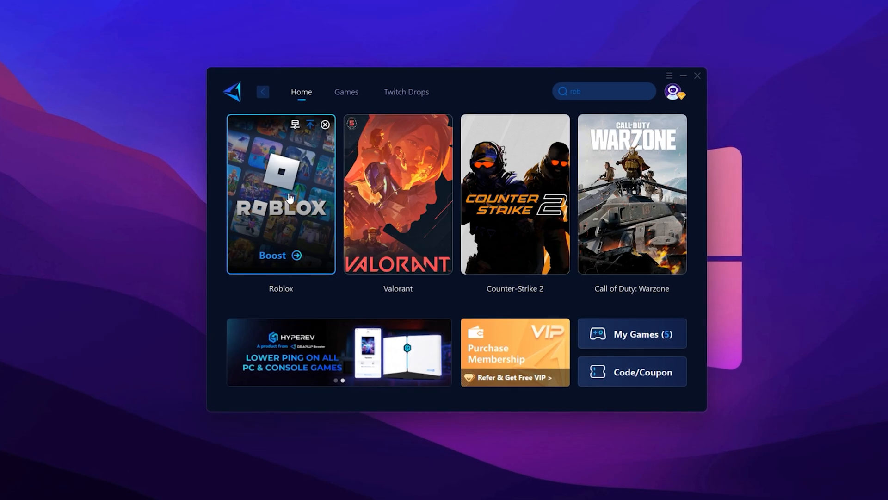
Step: Review the account membership popup and the Games catalogue, then return to the Home screen
click(674, 91)
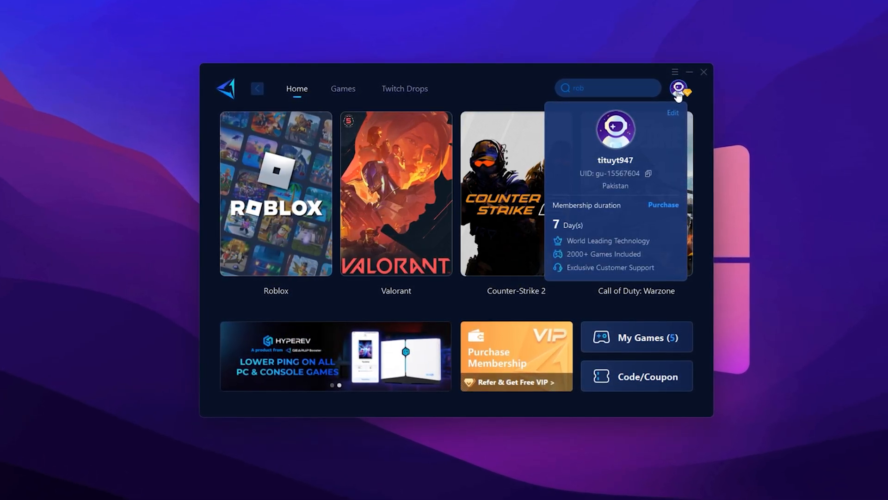
click(325, 139)
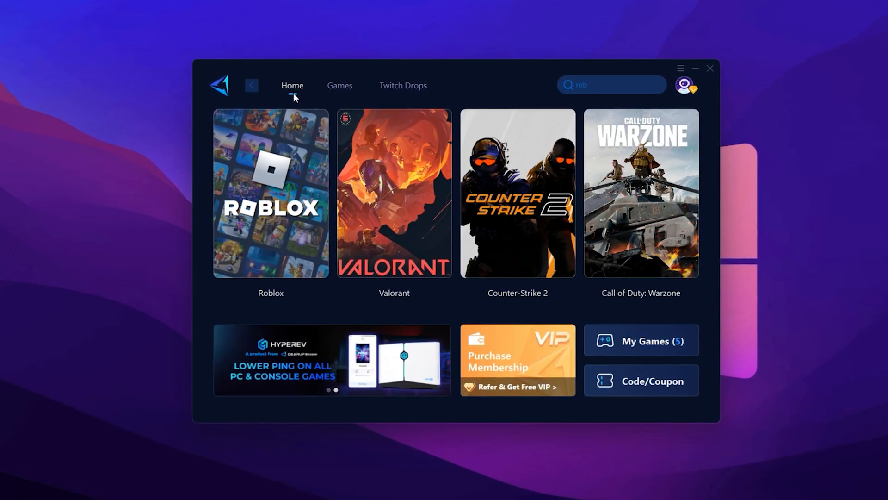
mouse_move(277, 237)
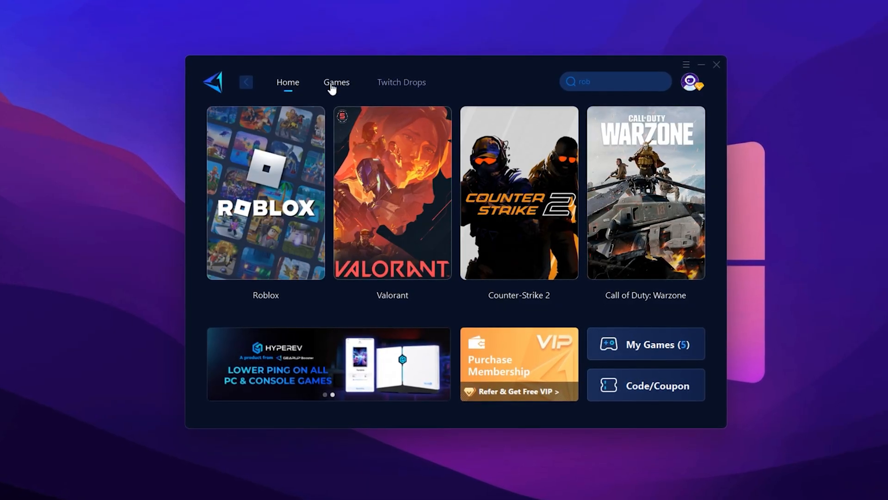
click(336, 82)
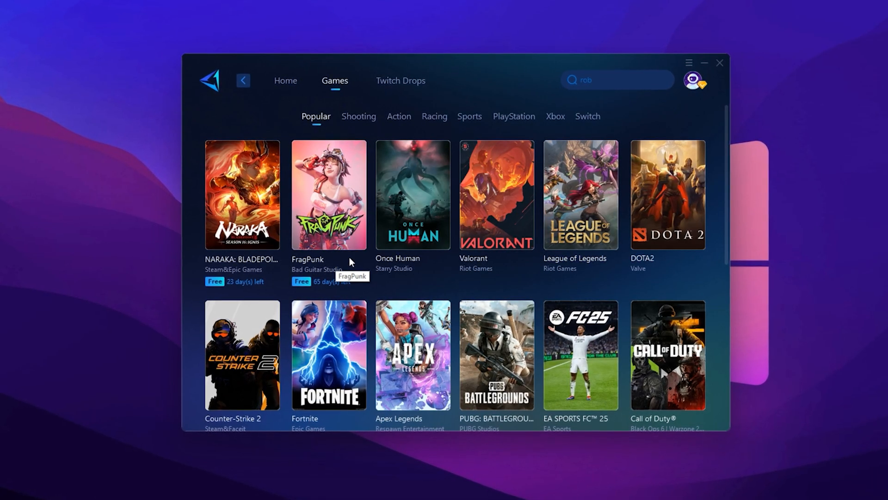
click(285, 80)
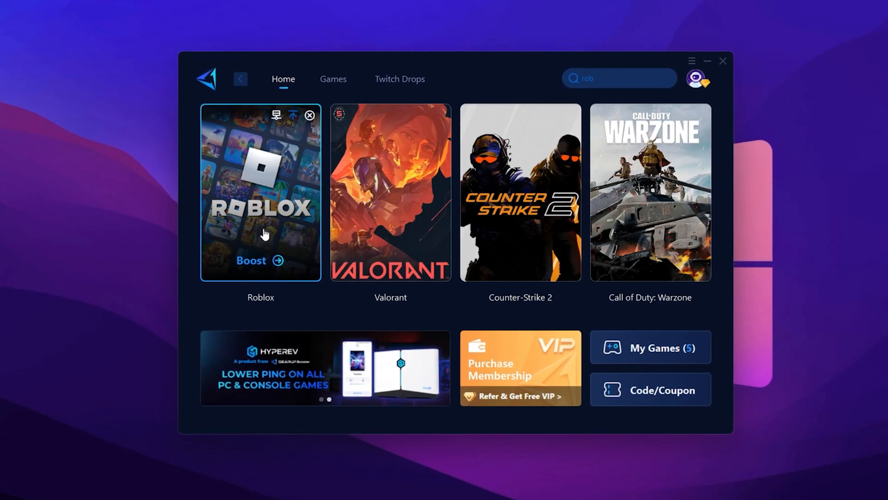
mouse_move(270, 263)
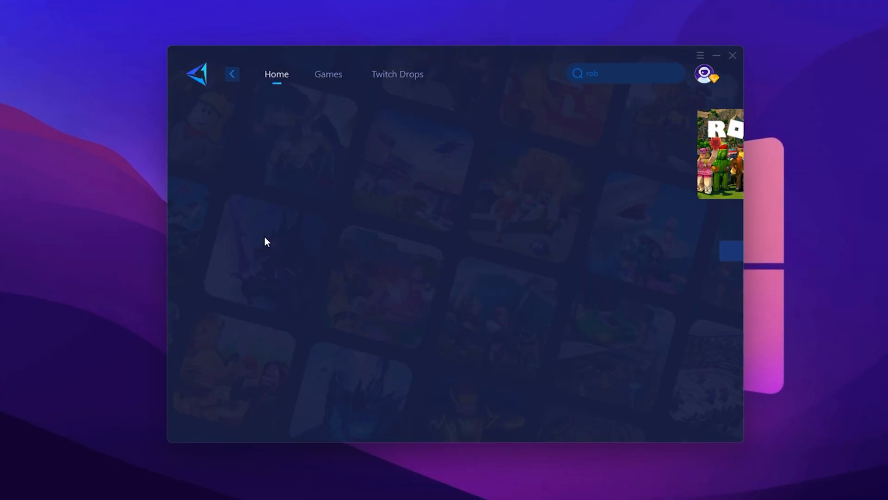
click(720, 153)
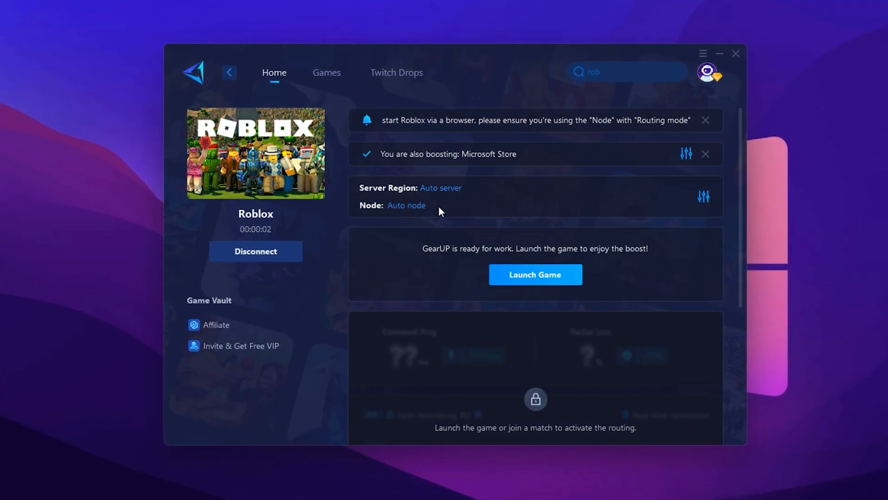
mouse_move(441, 188)
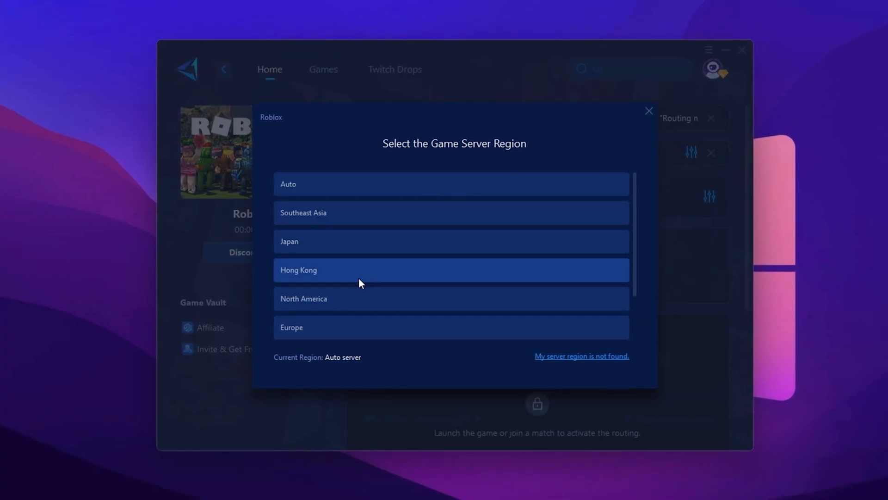
scroll(down, 3)
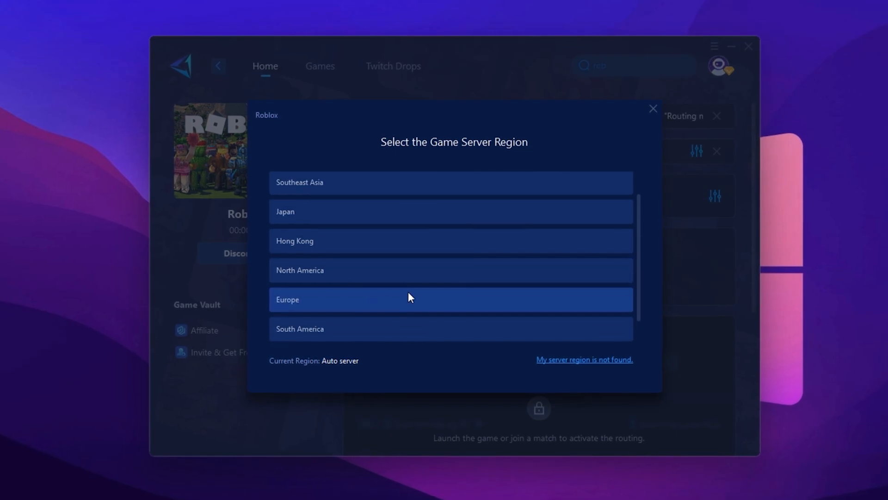
scroll(up, 3)
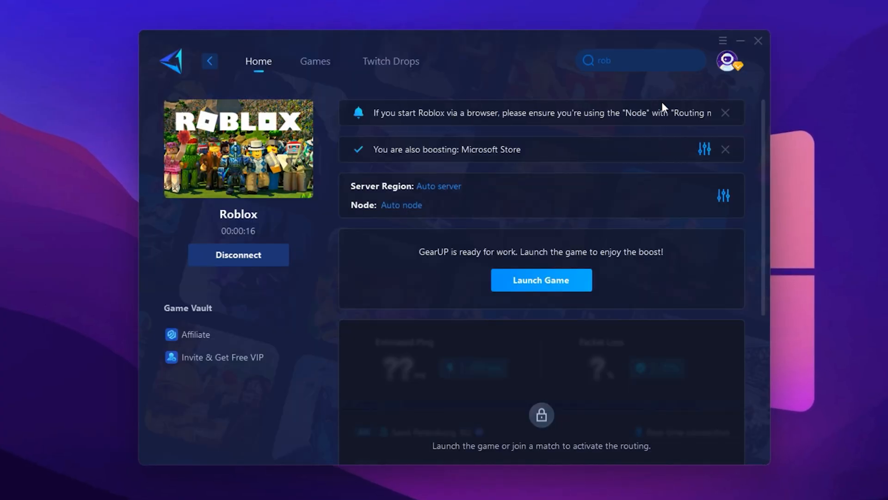
Step: Keep the Auto node for Roblox, confirm it, and launch the game with the boost running
click(724, 195)
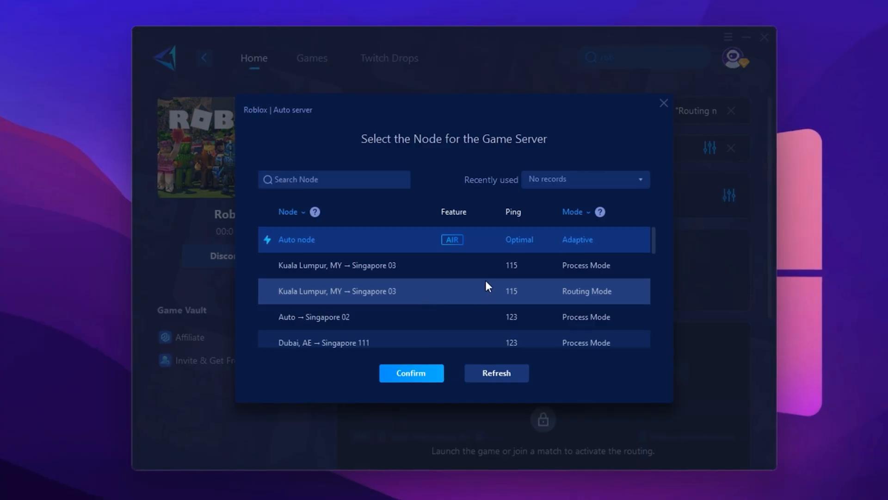
scroll(down, 3)
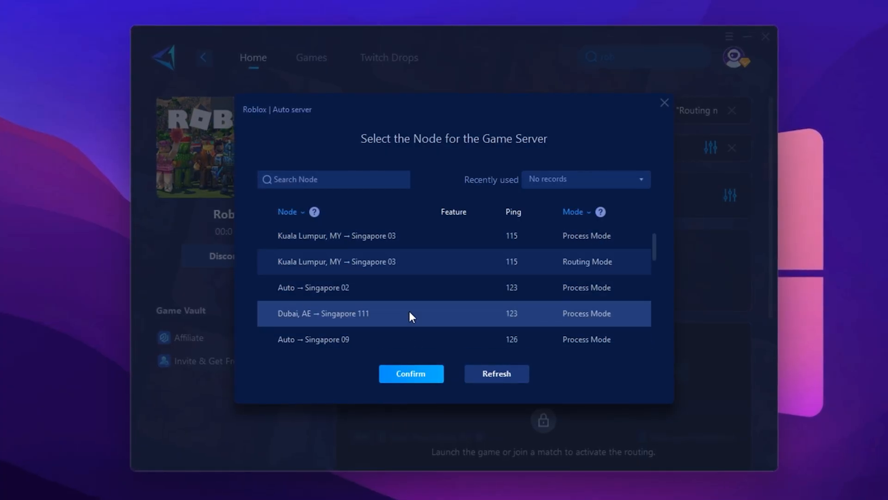
scroll(up, 3)
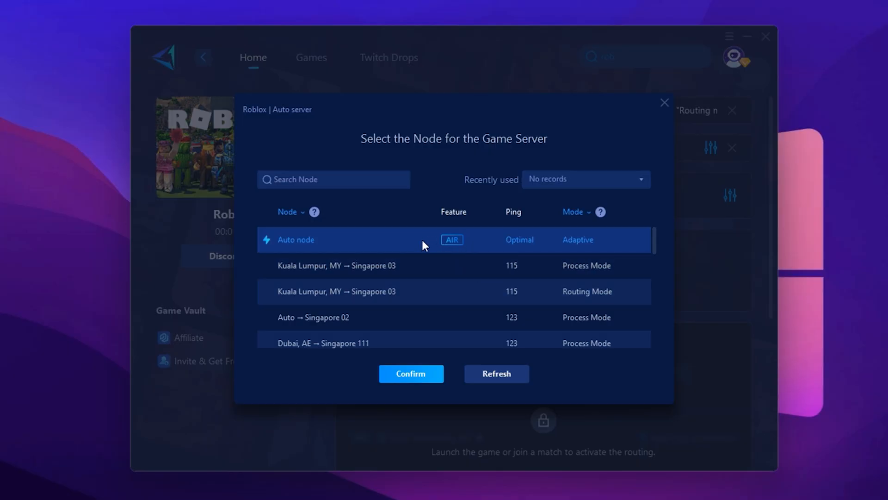
mouse_move(467, 251)
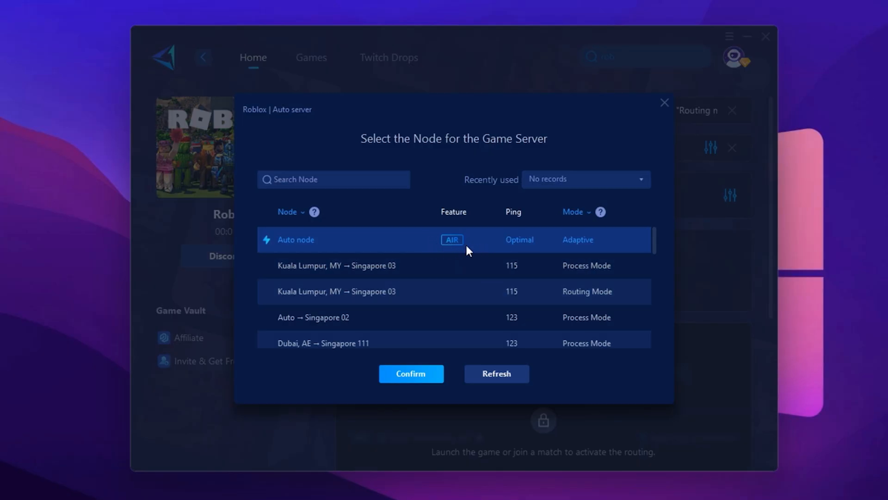
mouse_move(668, 200)
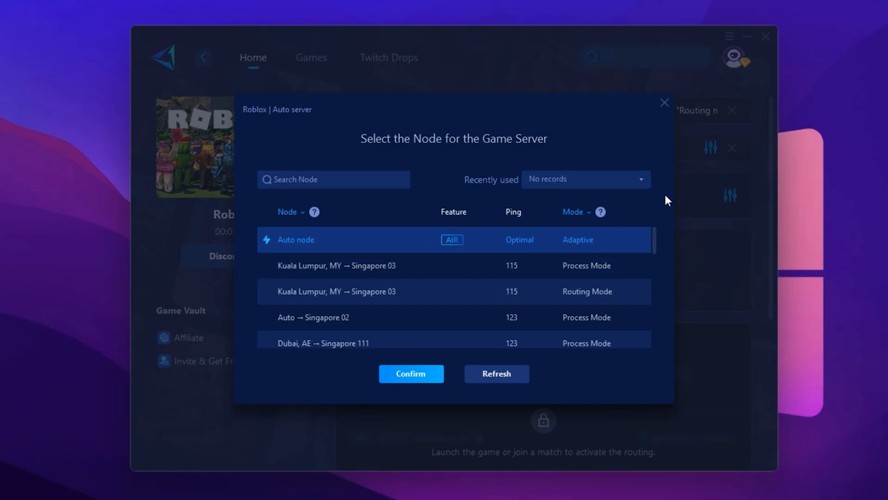
click(411, 372)
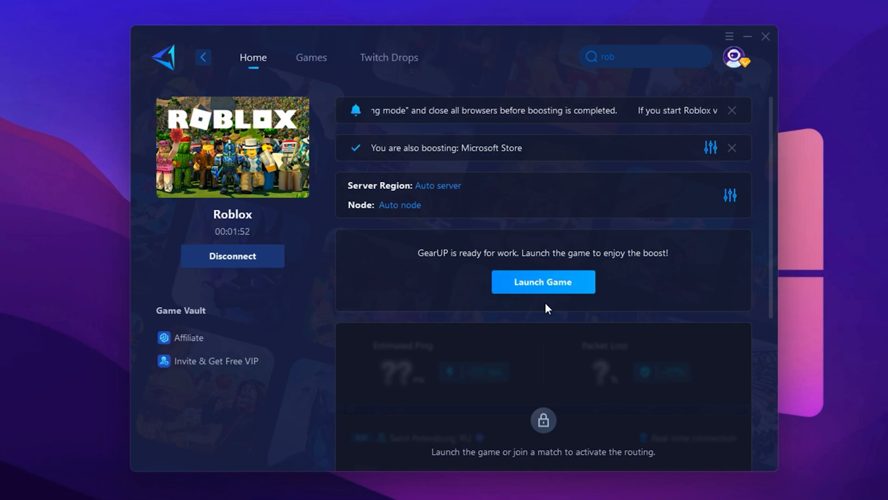
click(543, 282)
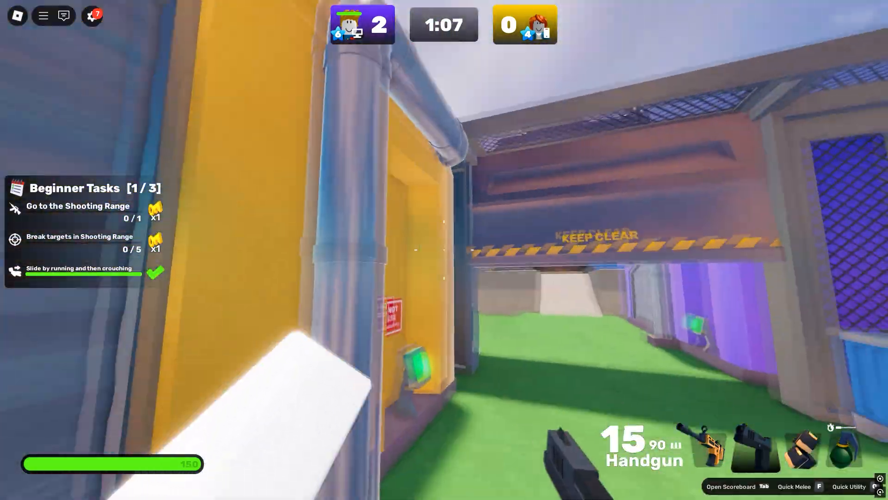
mouse_move(444, 170)
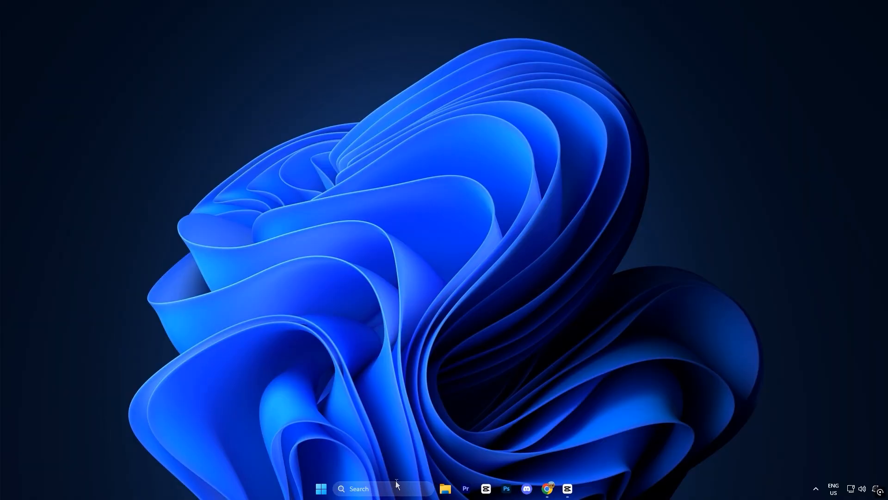
Step: Launch Task Scheduler from Start and expand the Library, GoogleSystem, Microsoft and Windows folders
text(task Scheduler)
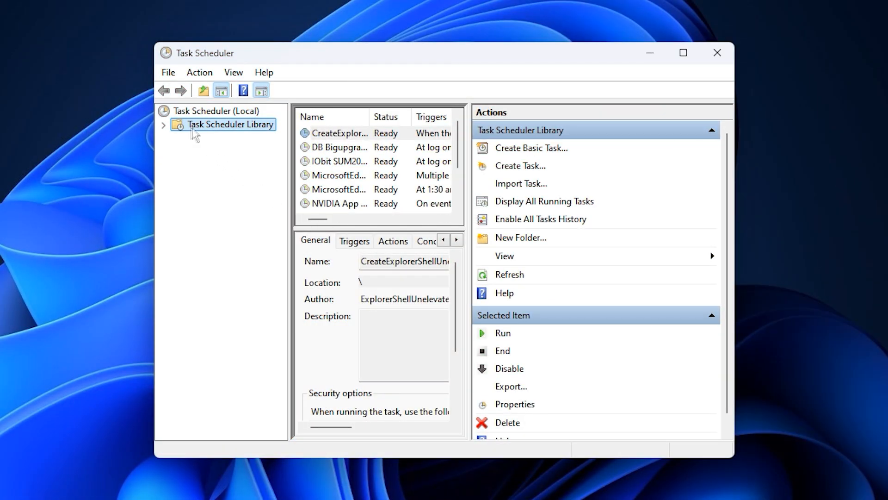
click(164, 126)
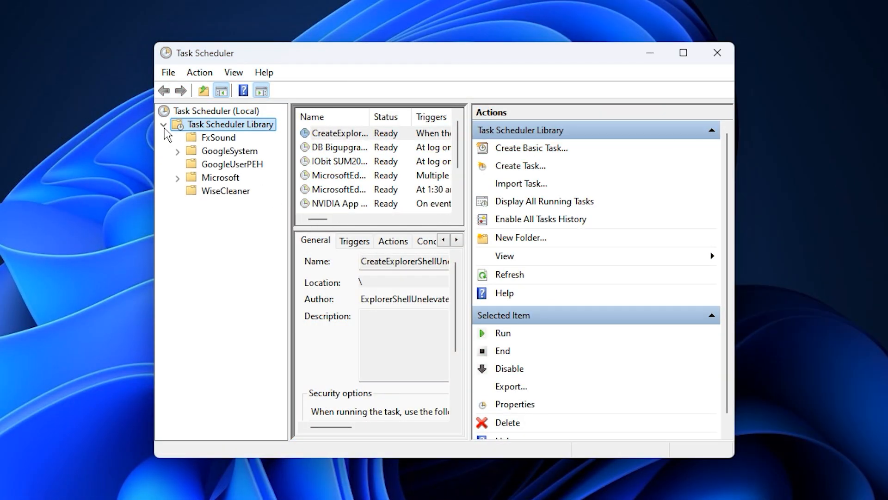
click(177, 150)
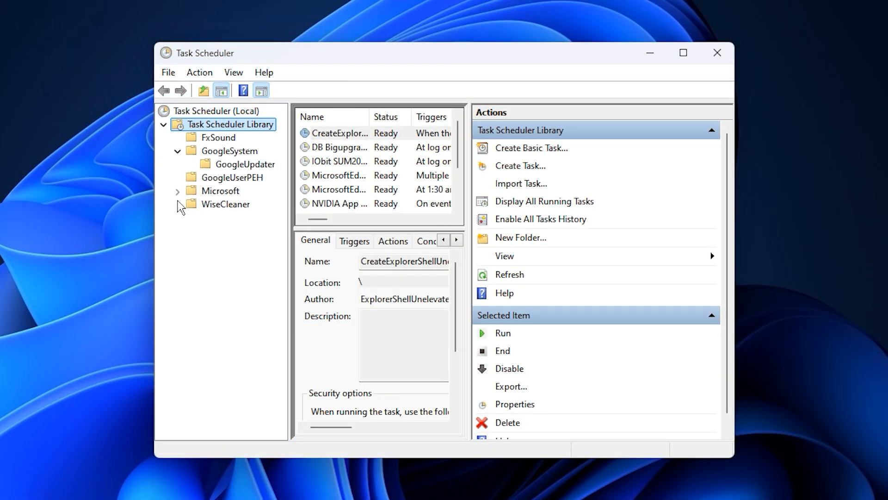
click(177, 191)
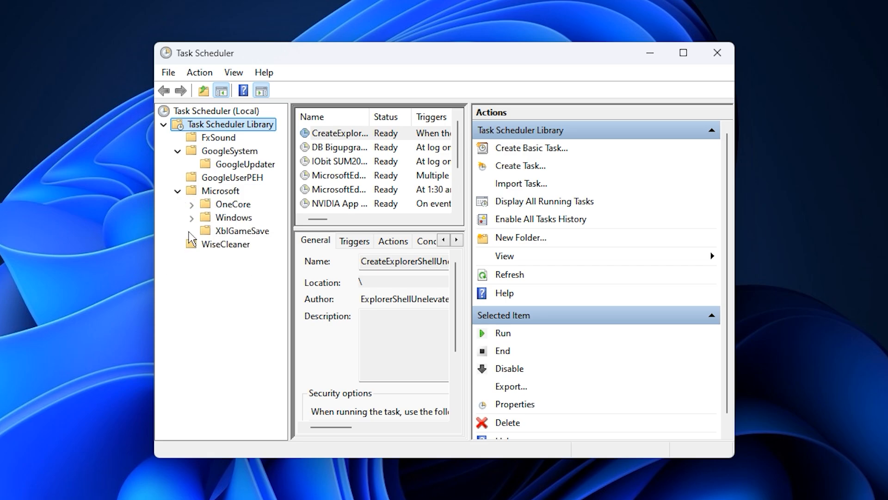
click(176, 190)
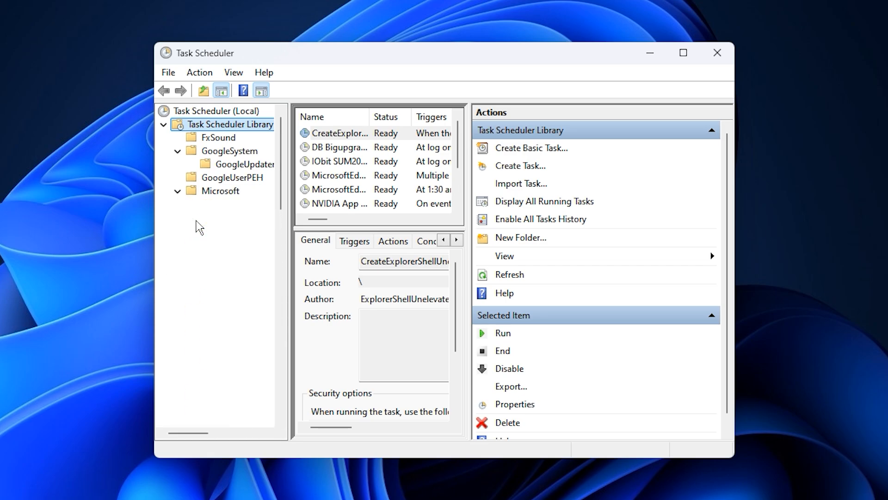
click(176, 191)
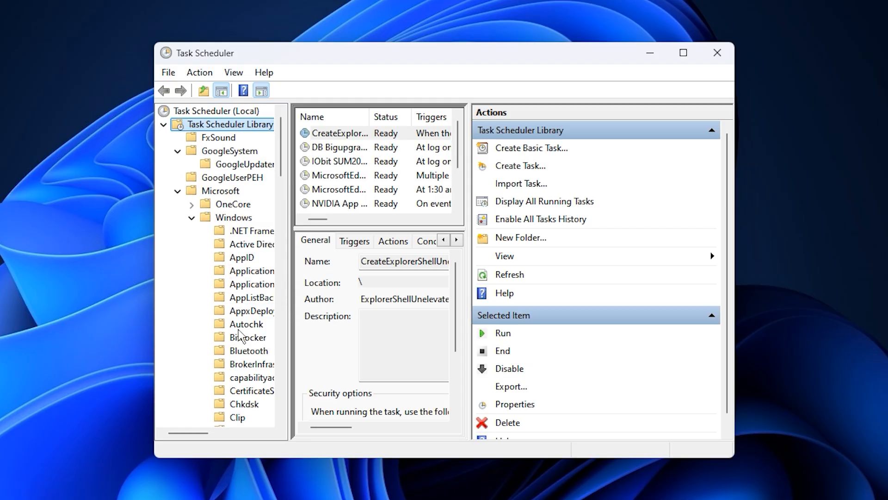
Step: Inspect the Bluetooth, AppxDeploymentClient and Application Experience folders, then return to the root library
click(248, 350)
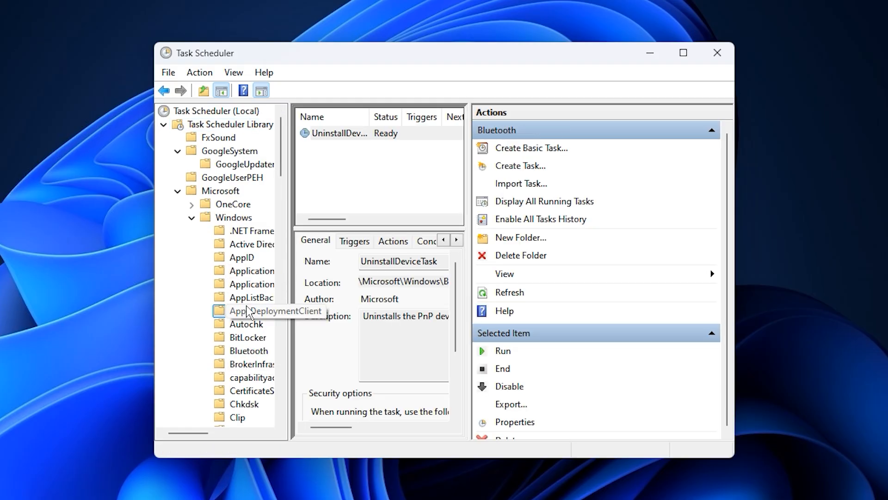
click(252, 311)
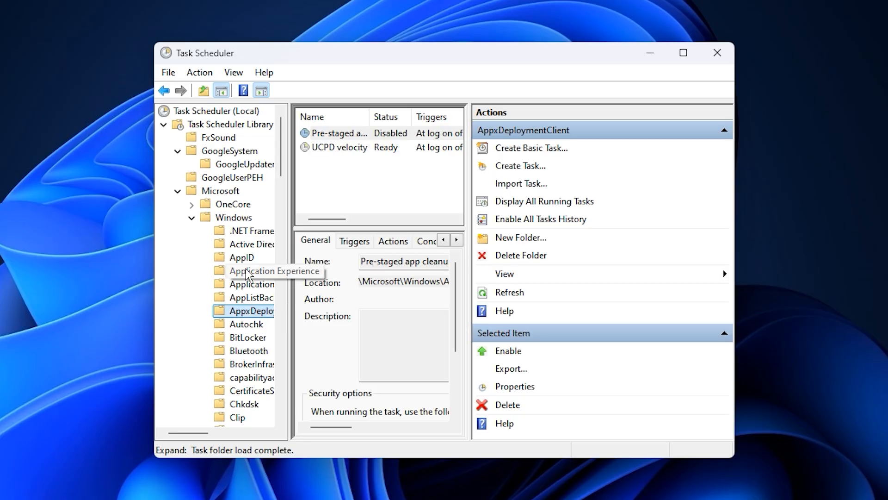
click(249, 271)
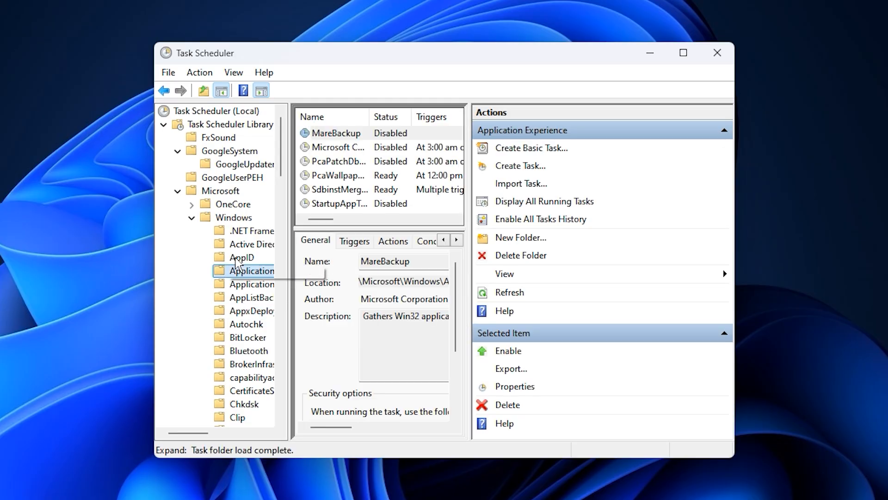
click(232, 124)
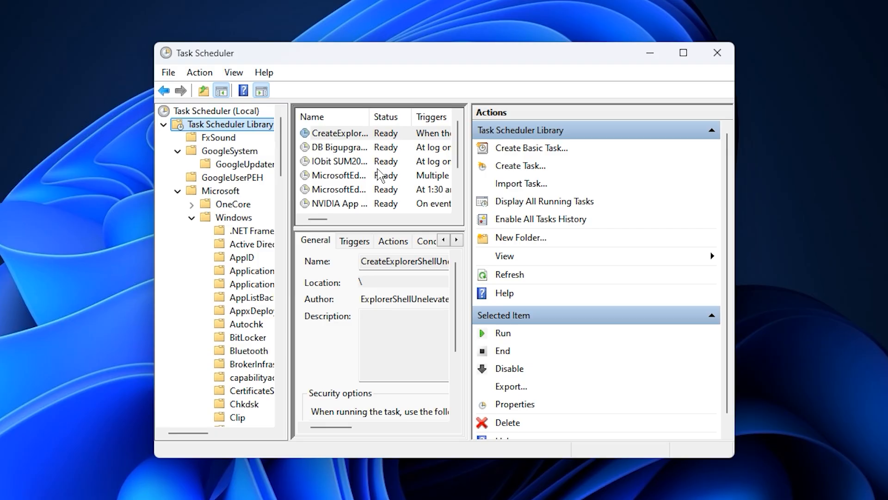
mouse_move(406, 199)
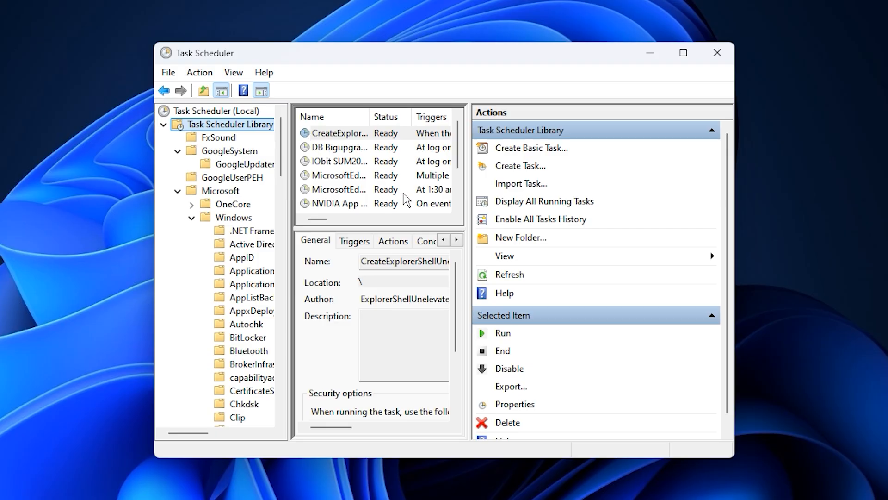
mouse_move(389, 172)
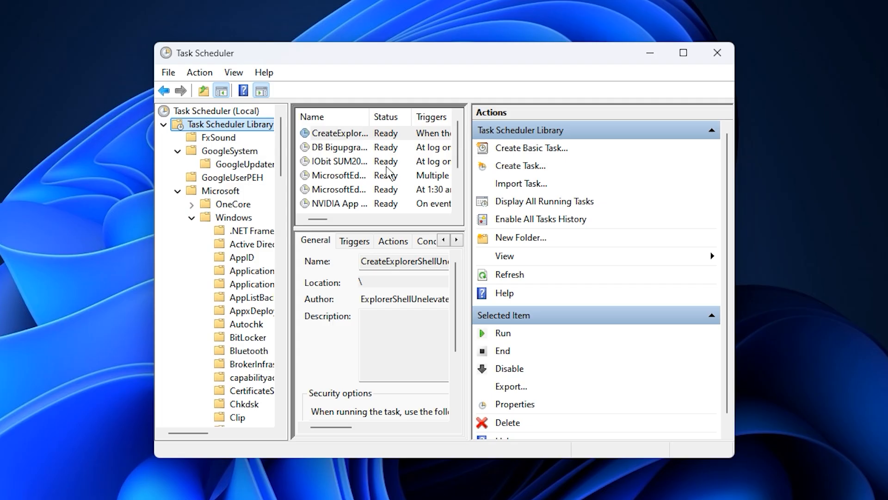
Step: Select the IObit SUM2025Sale task and bring up its context actions to disable it
click(339, 161)
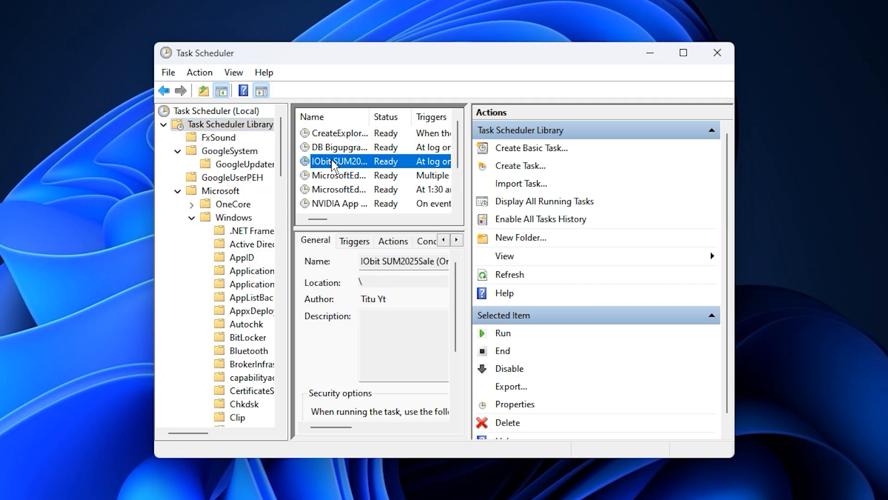
right_click(339, 161)
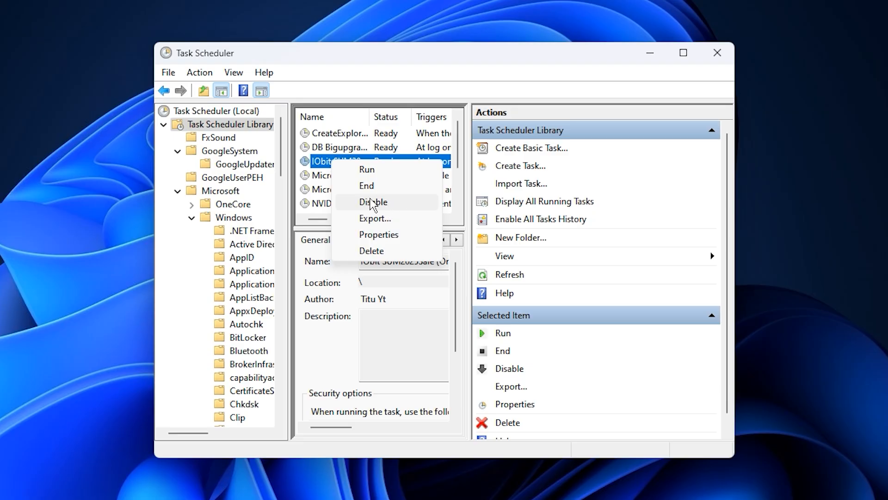
mouse_move(321, 174)
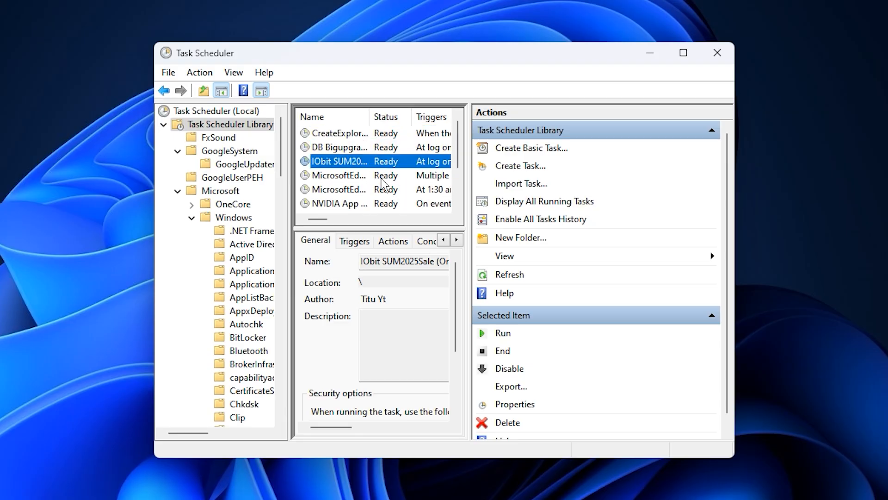
scroll(down, 3)
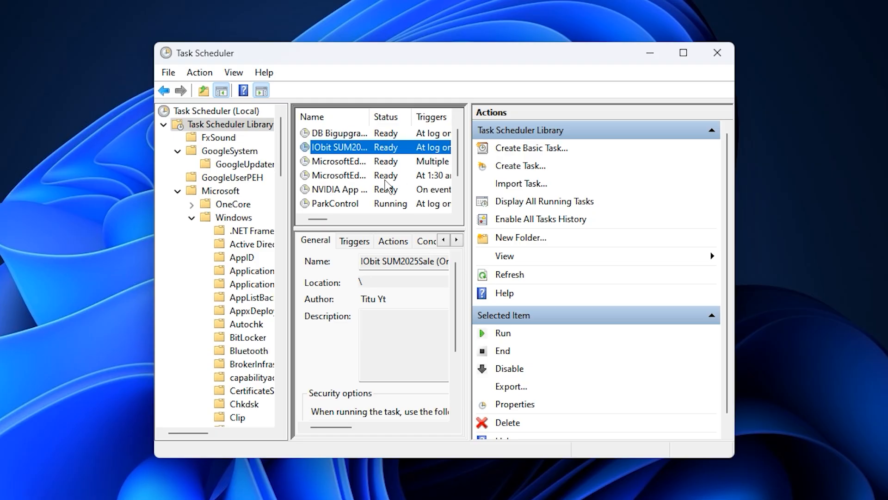
mouse_move(511, 193)
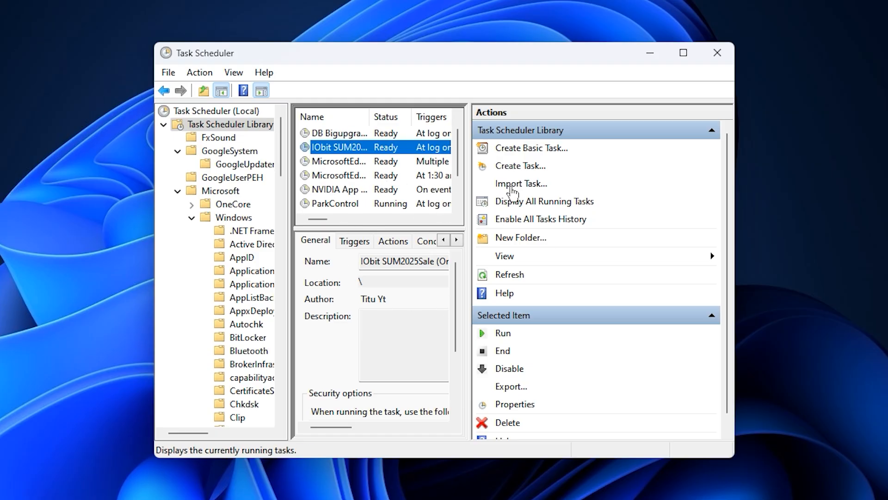
mouse_move(366, 182)
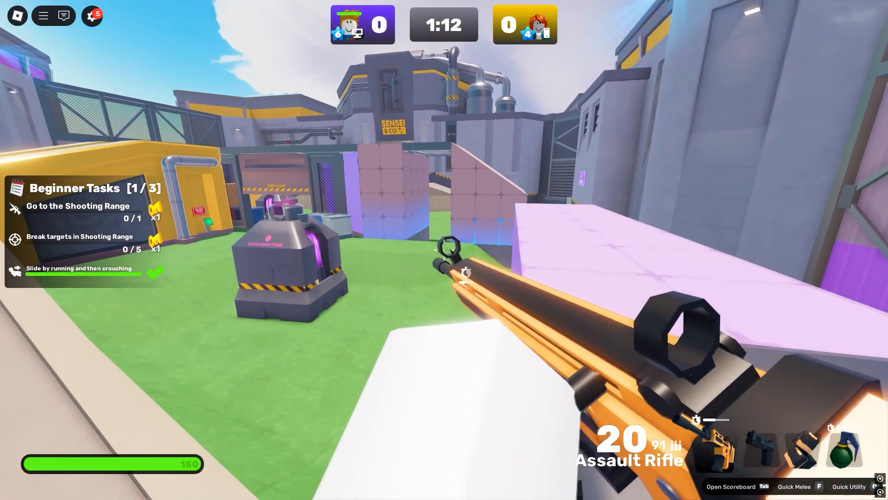
mouse_move(444, 249)
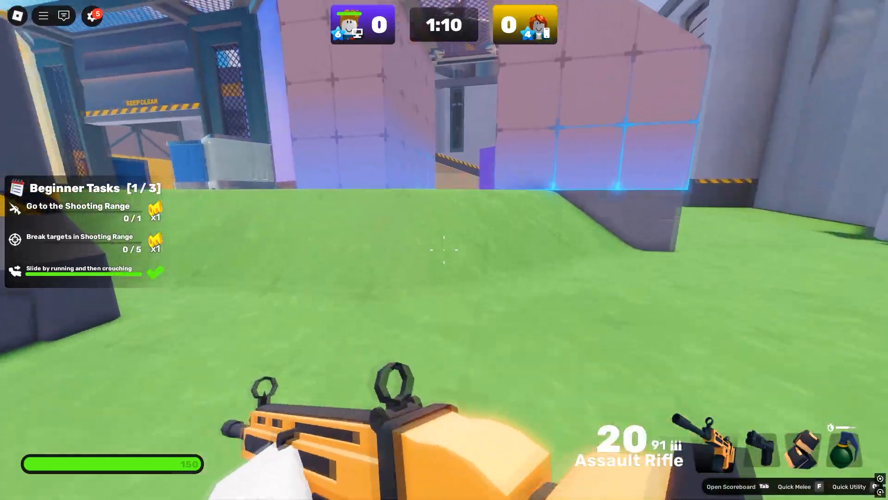